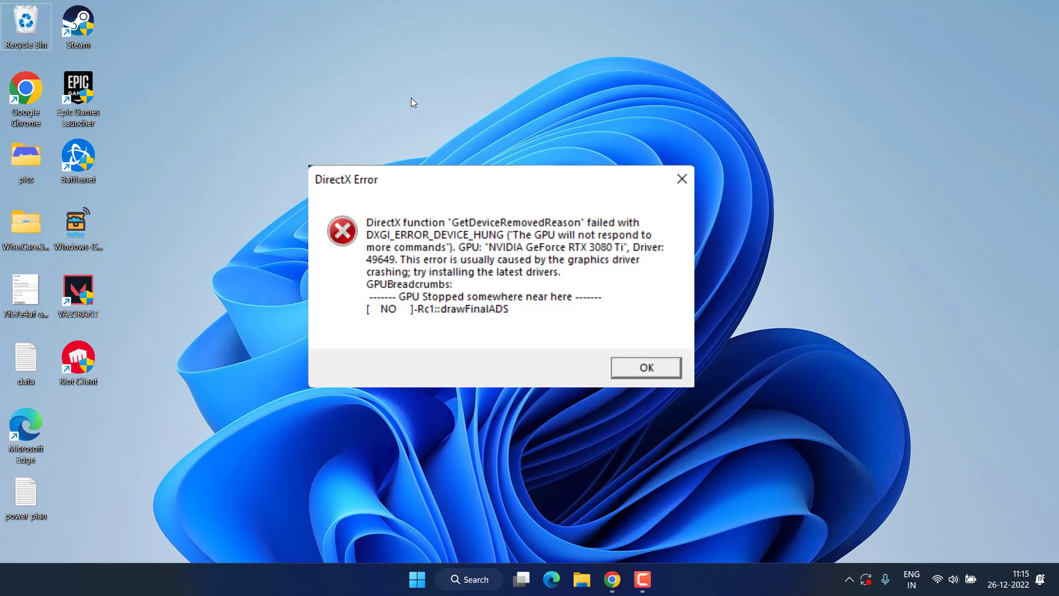
Step: Dismiss the DXGI_ERROR_DEVICE_HUNG DirectX error dialog with OK
click(645, 367)
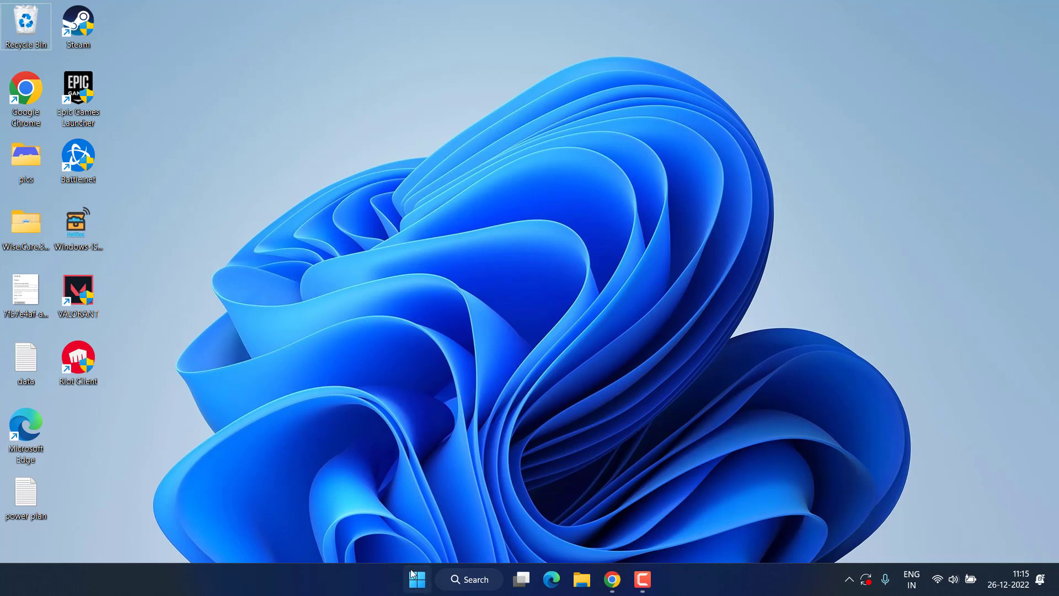
right_click(416, 578)
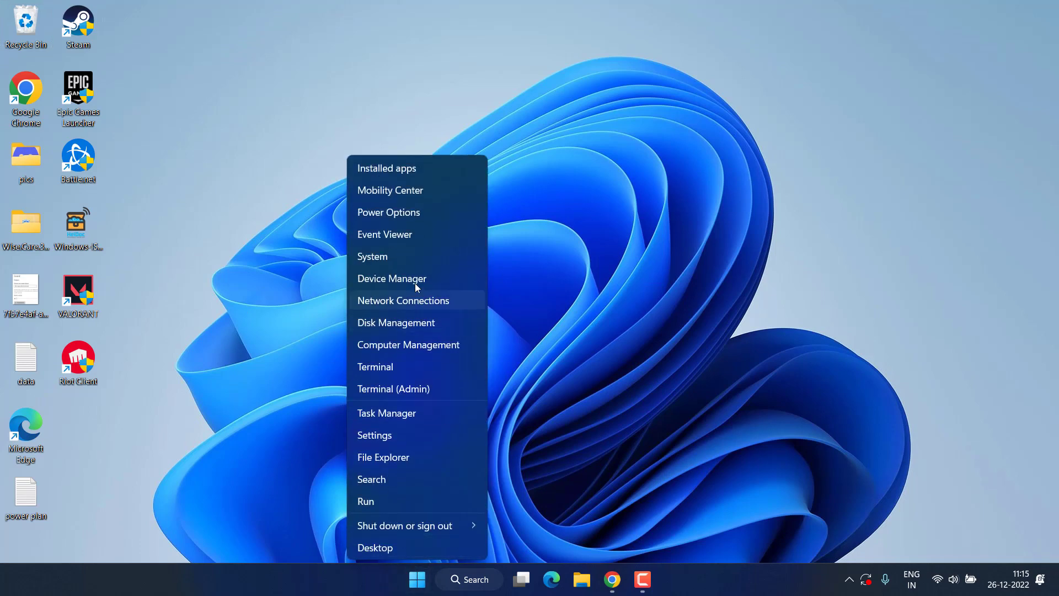
click(392, 278)
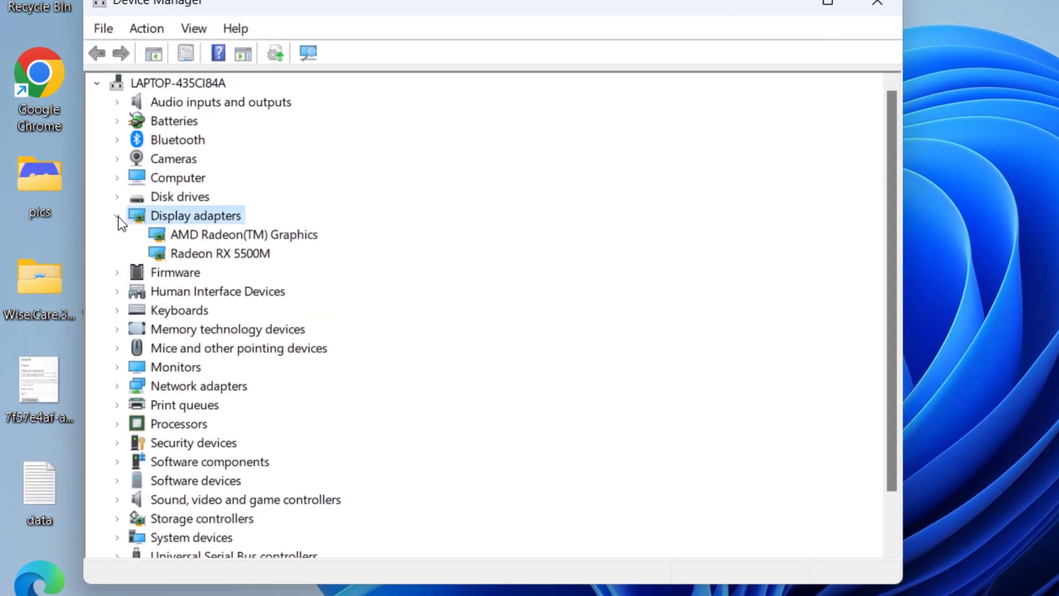
right_click(219, 253)
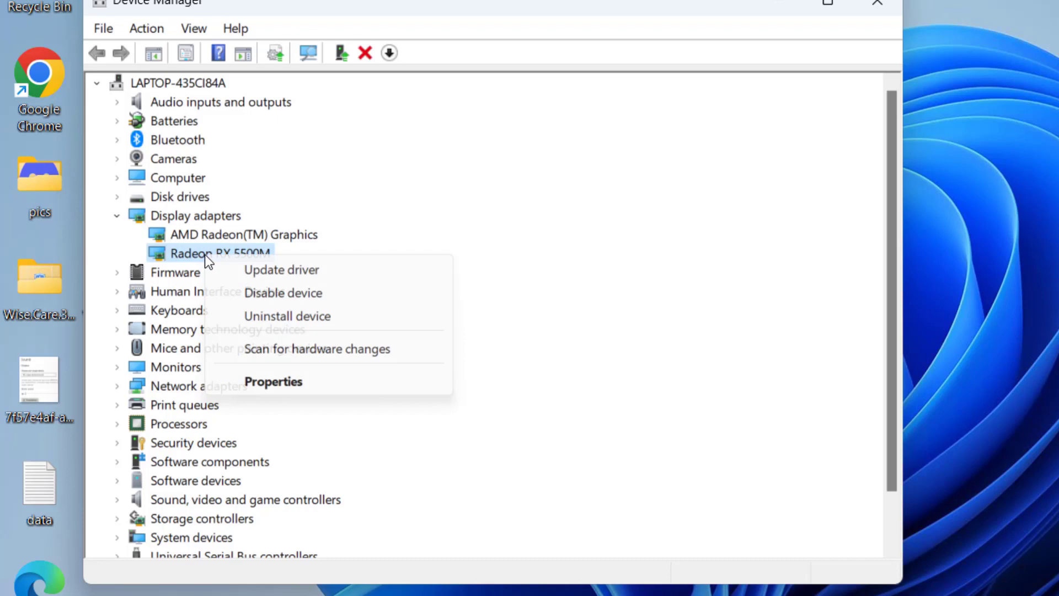
click(273, 382)
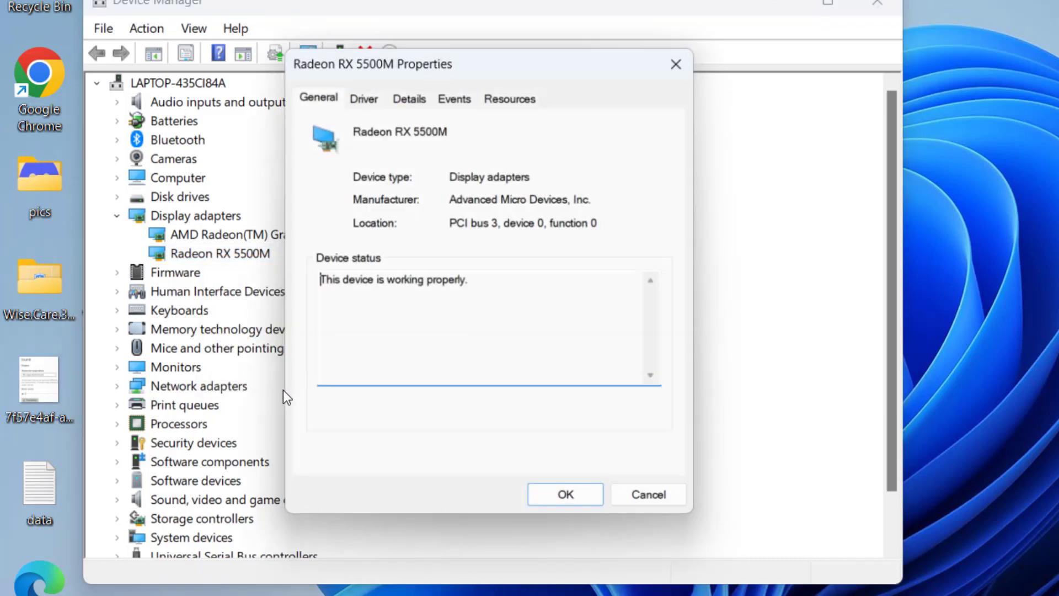
click(364, 98)
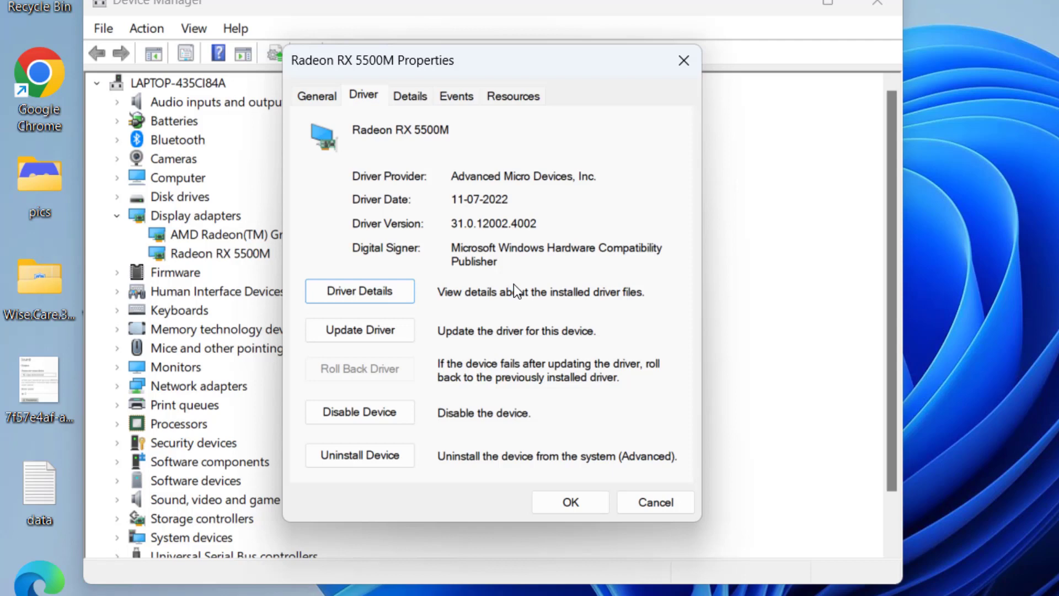
mouse_move(381, 398)
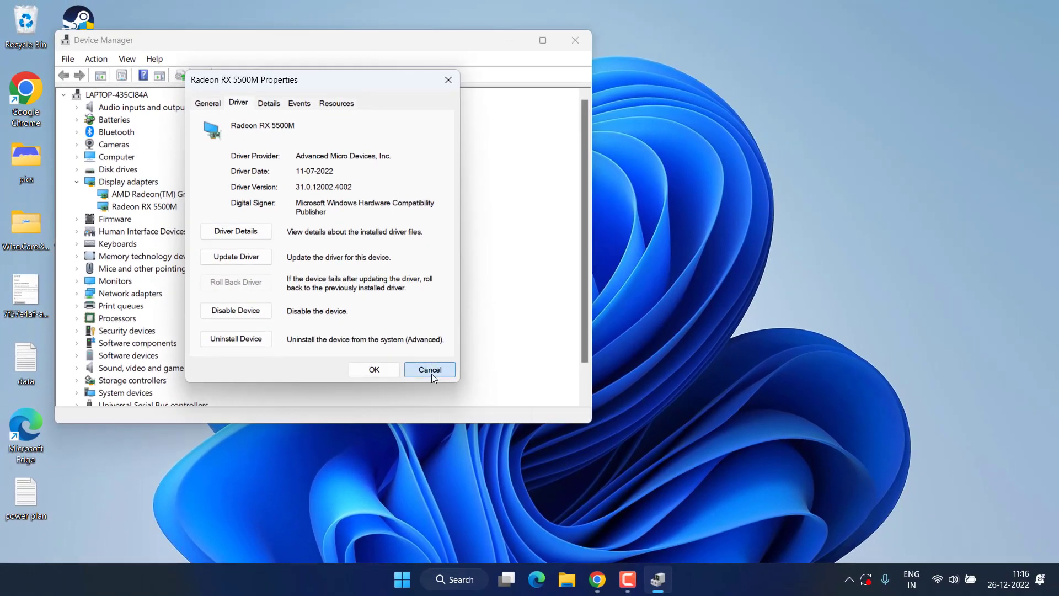
click(430, 370)
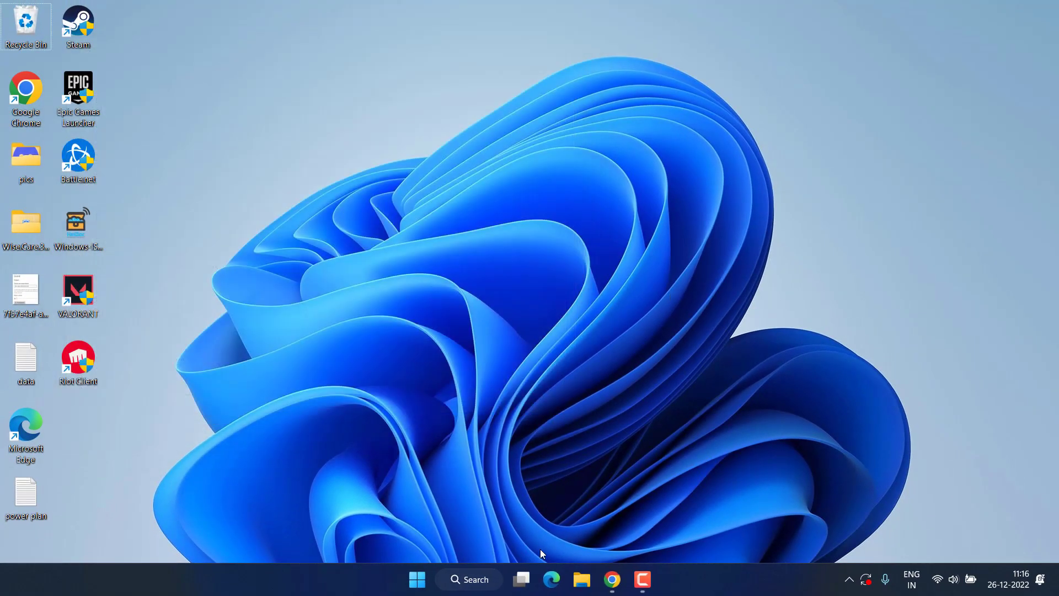
Step: On AMD support, select Graphics > Radeon RX 6000 Series > RX 6800 Series > RX 6800
click(611, 579)
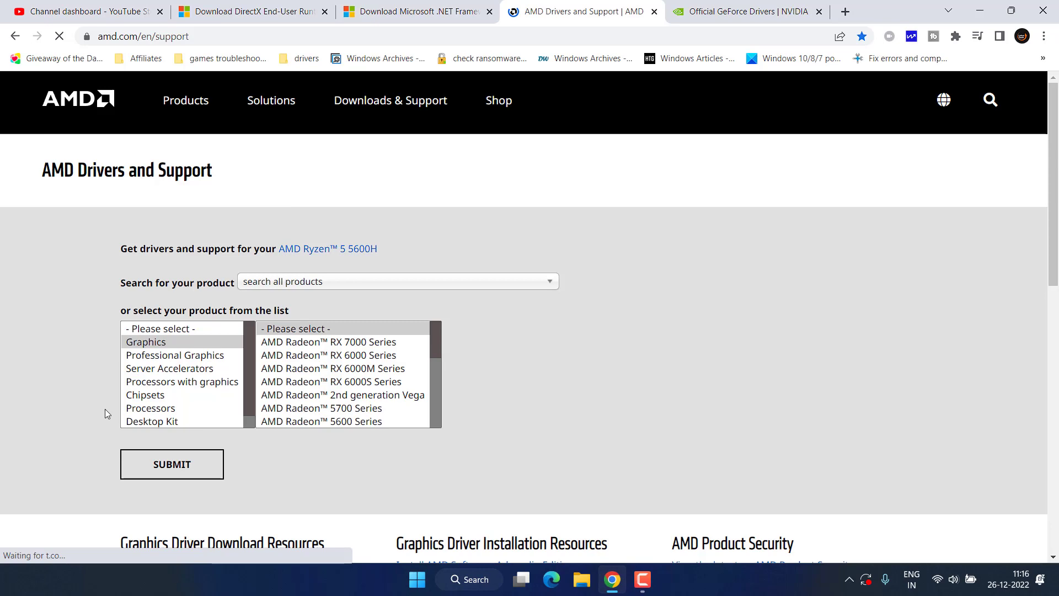
click(743, 11)
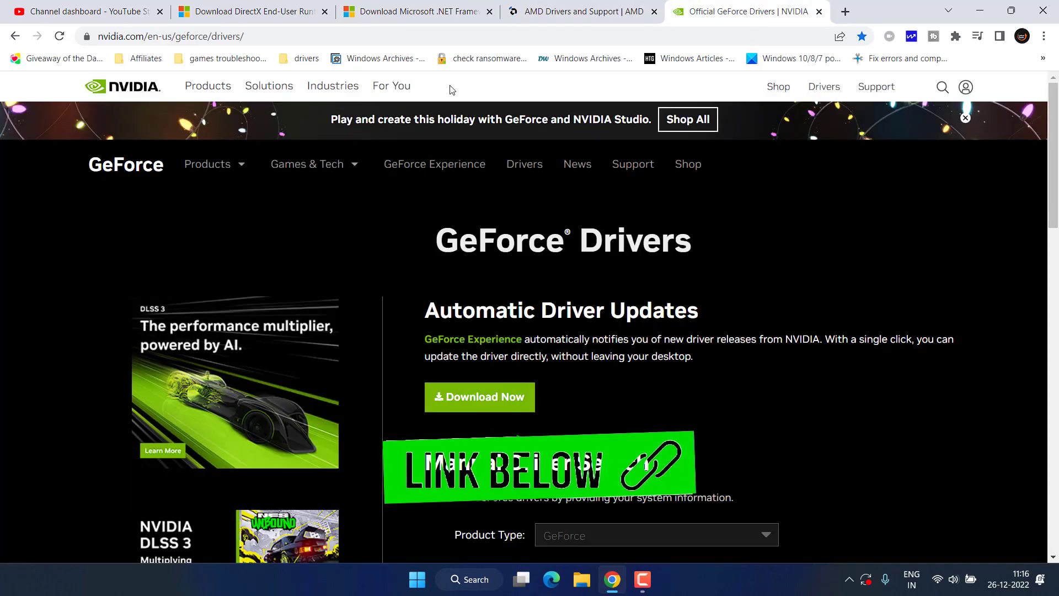
click(578, 11)
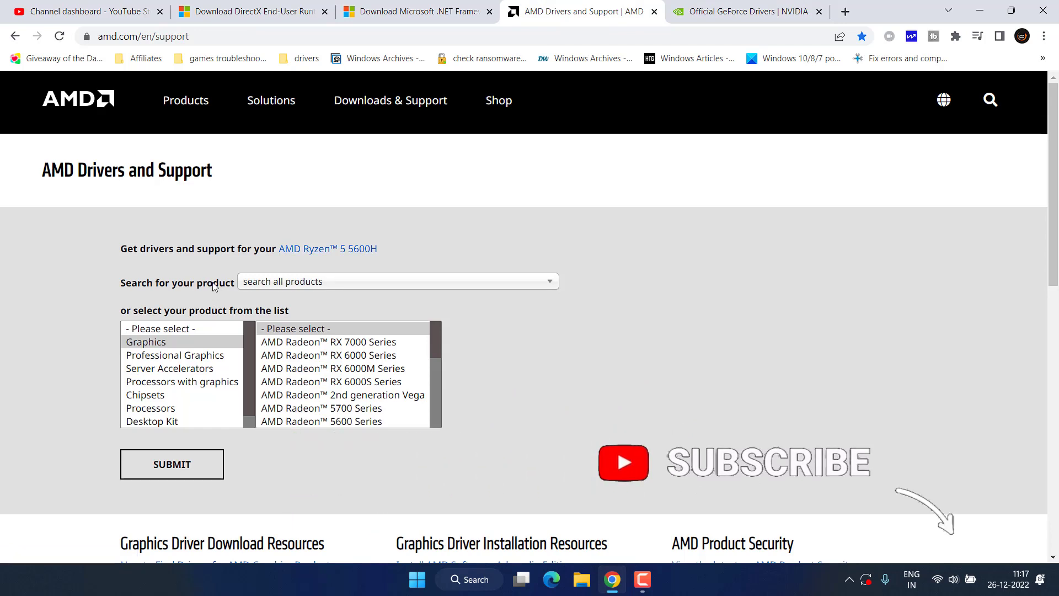
click(145, 342)
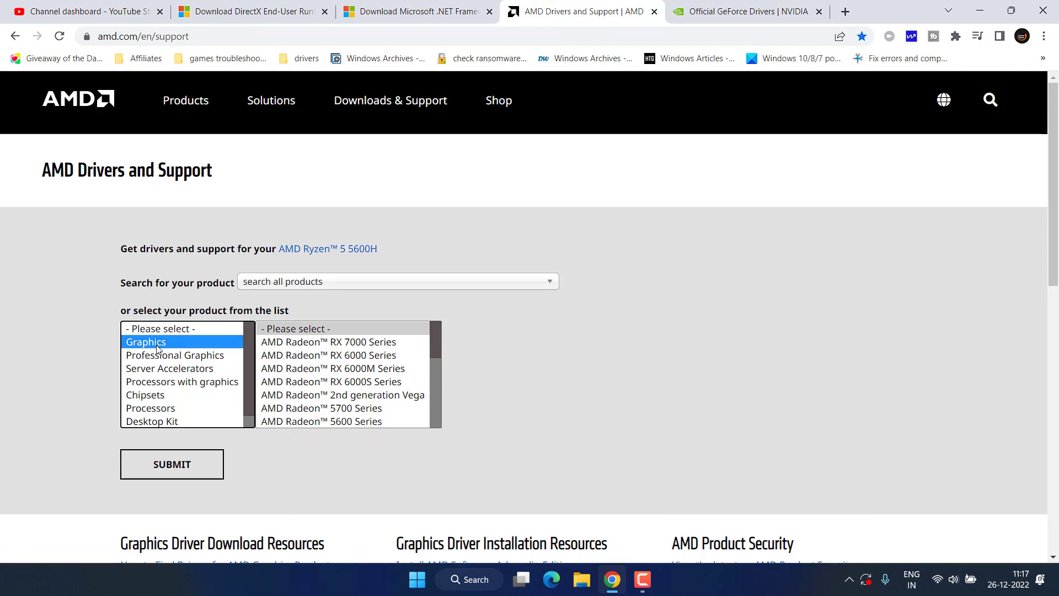
click(328, 355)
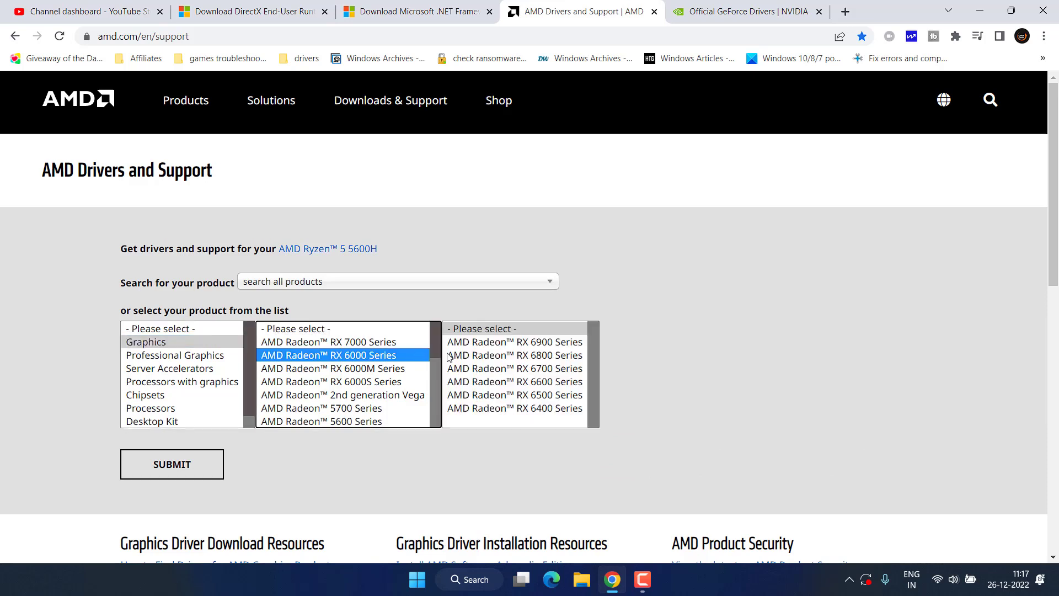
click(514, 354)
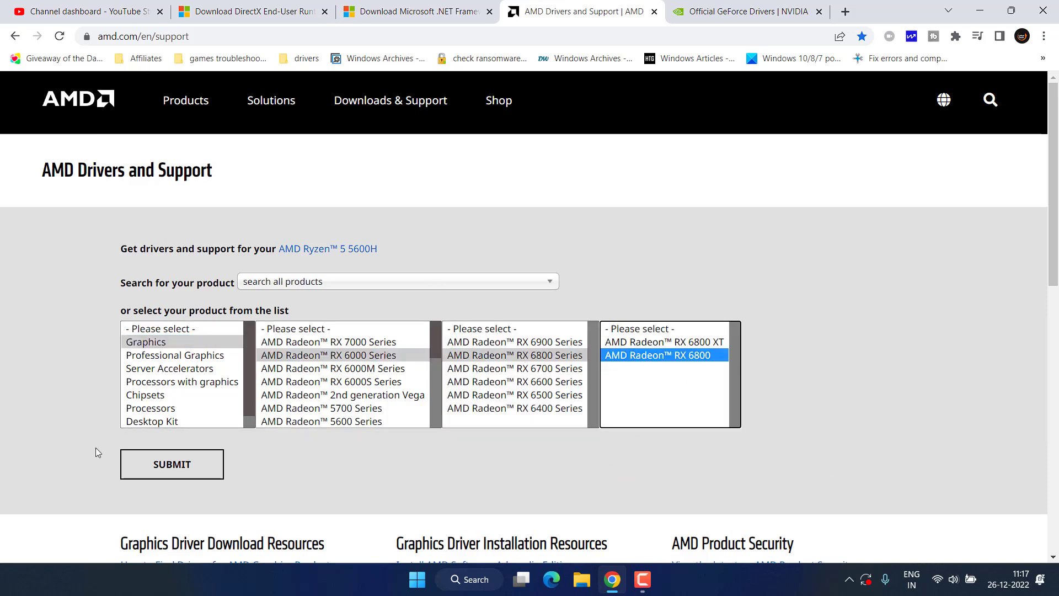
click(172, 464)
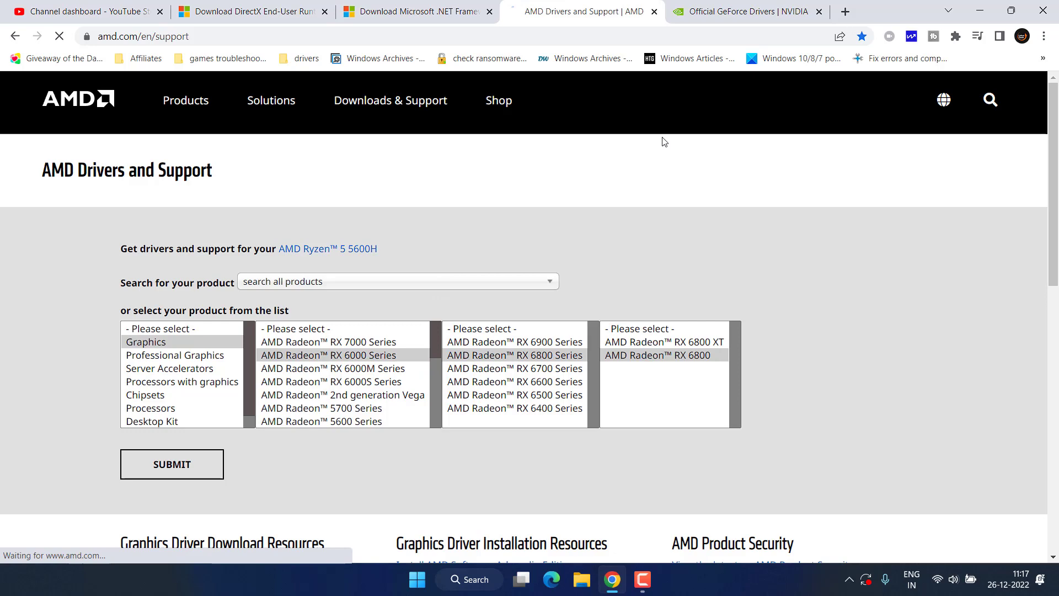
mouse_move(577, 234)
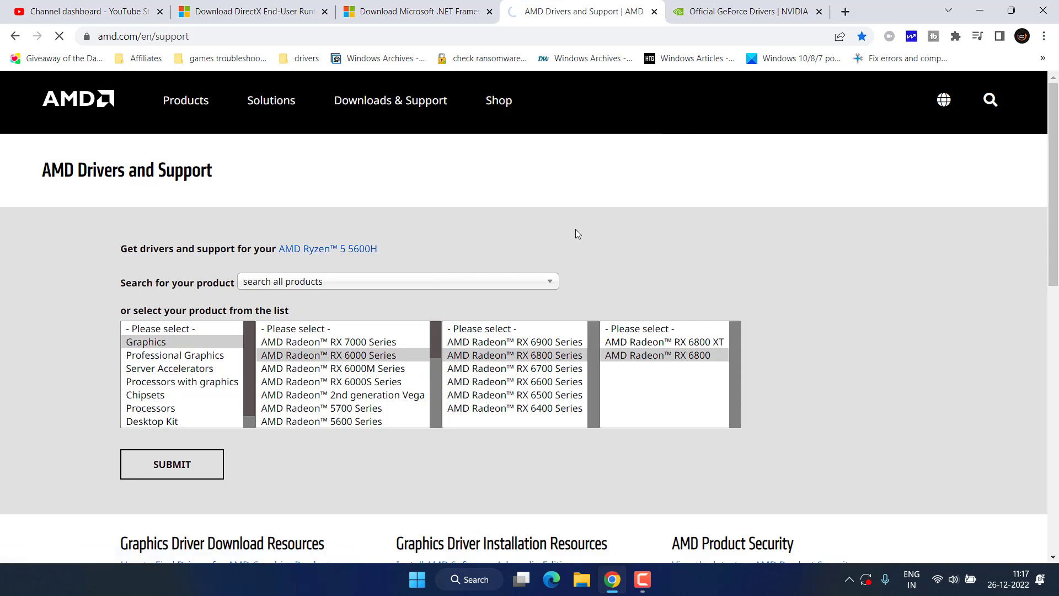
Step: Submit the RX 6800, expand Windows 11 64-bit drivers, then view NVIDIA's GeForce page
click(171, 464)
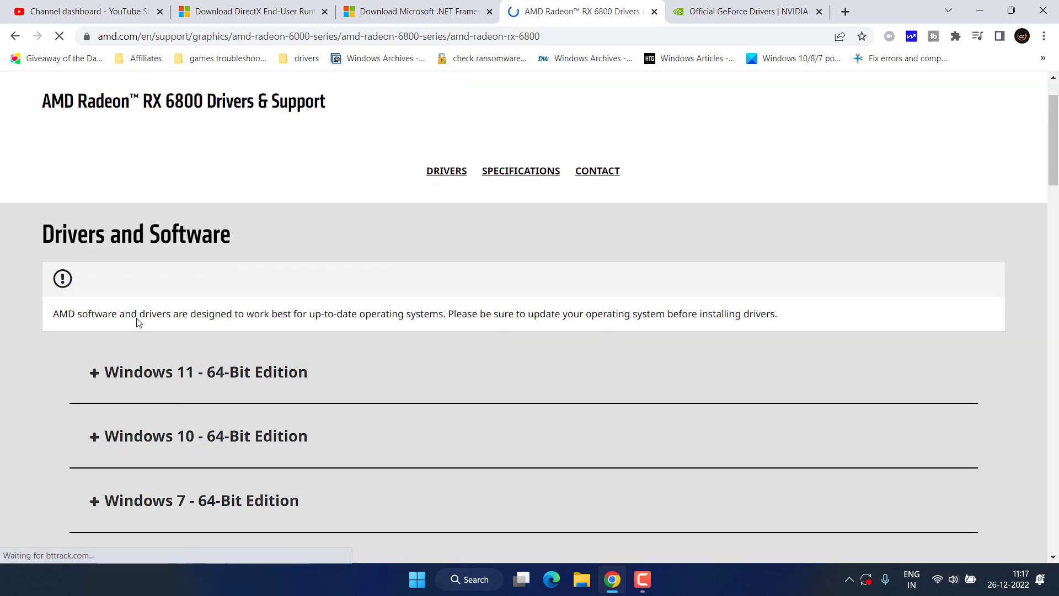
click(94, 371)
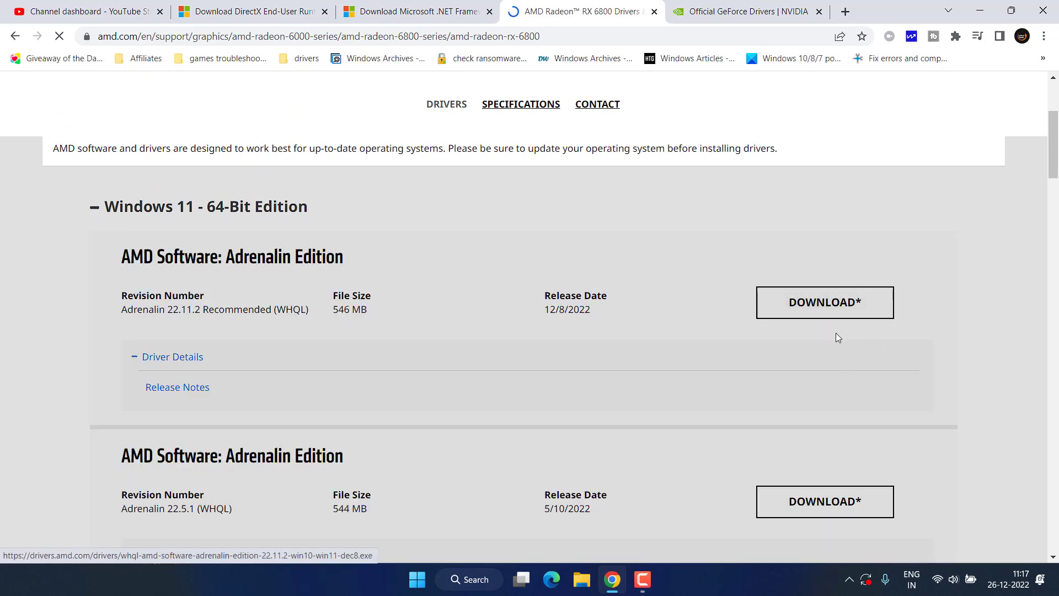
click(743, 11)
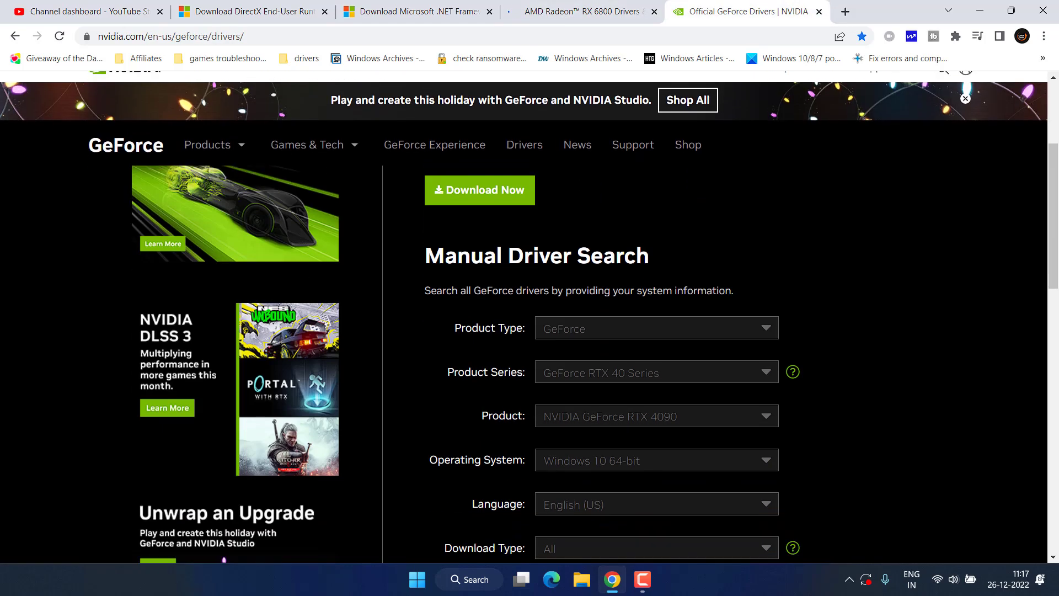
Step: Search GeForce drivers for the GeForce RTX 30 Series and browse the Driver Results
scroll(down, 3)
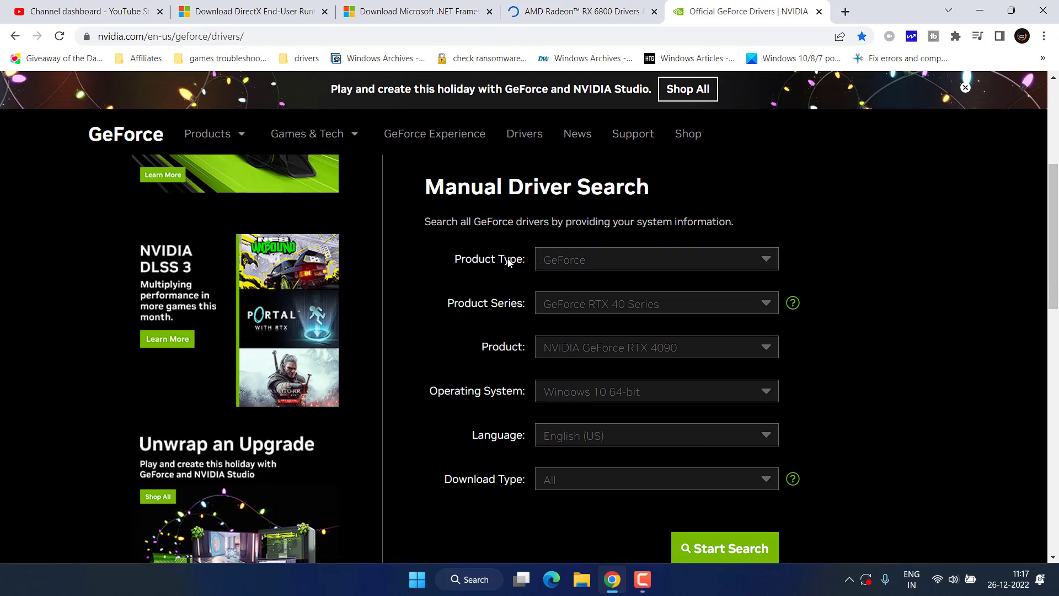
click(656, 303)
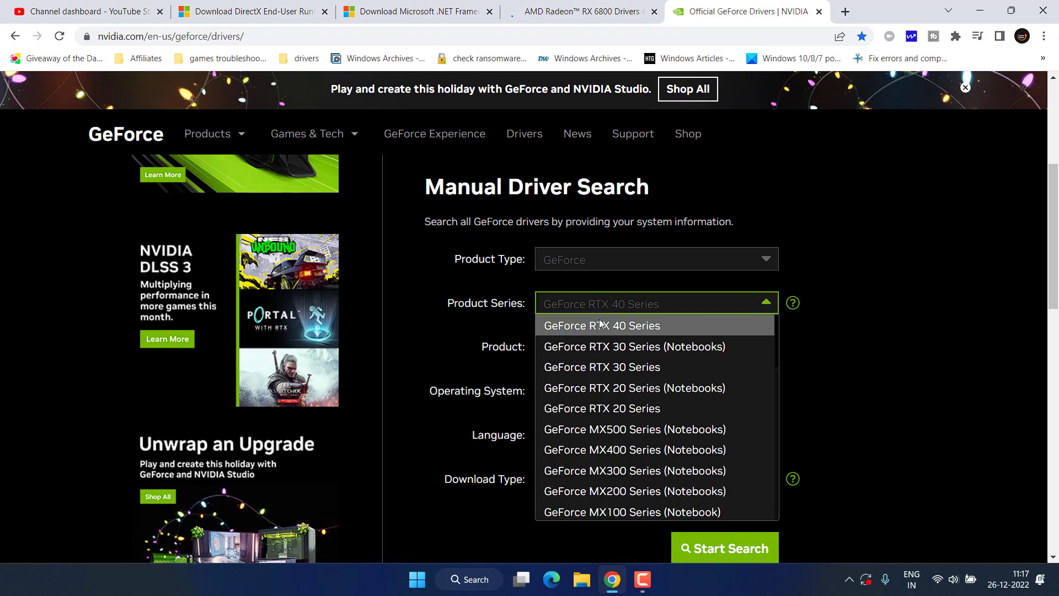
click(602, 367)
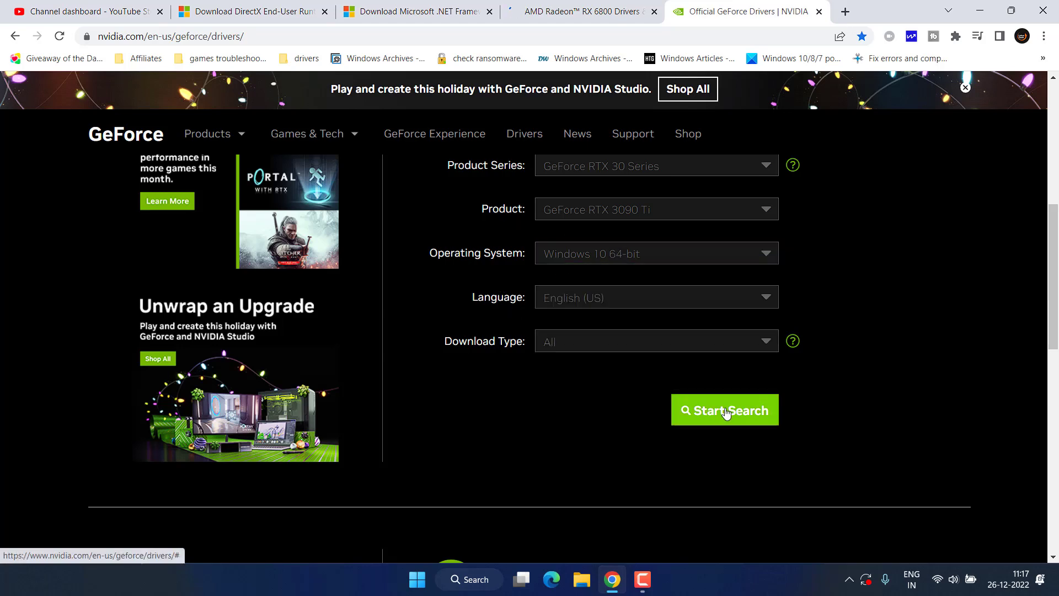
click(724, 409)
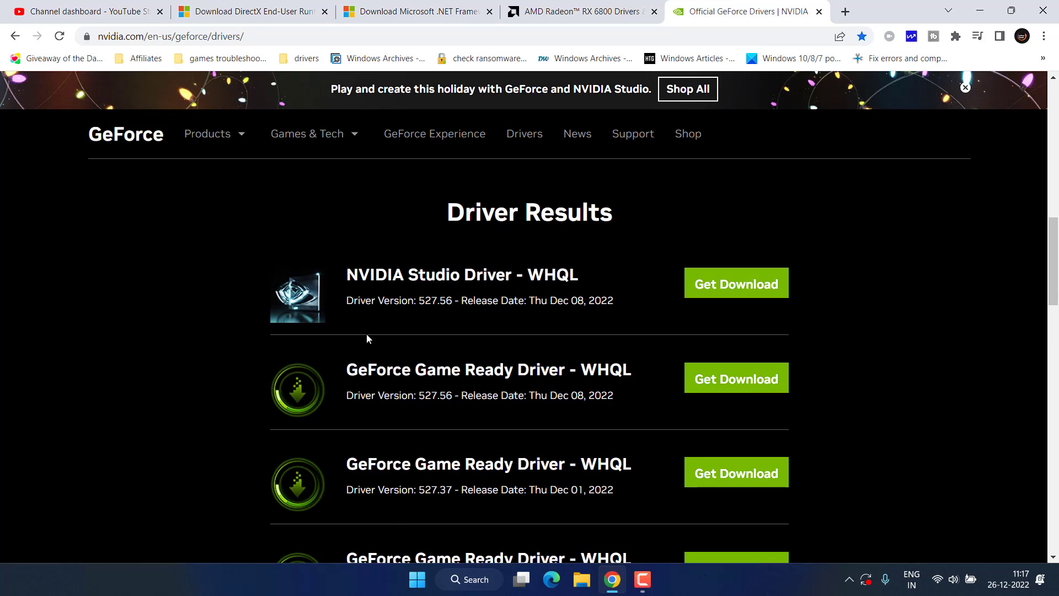
scroll(down, 3)
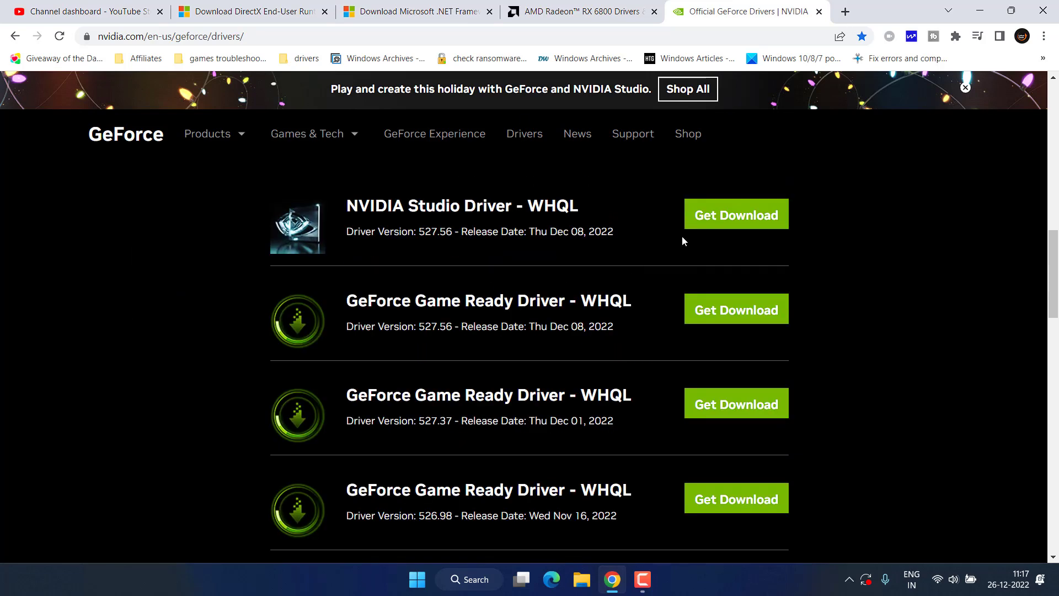
mouse_move(775, 239)
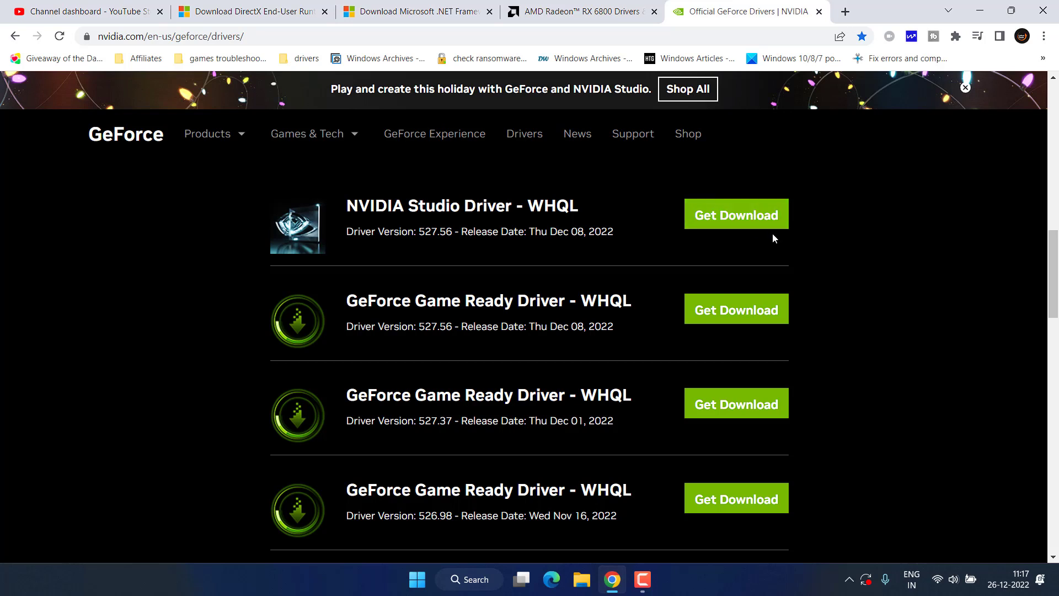
mouse_move(740, 247)
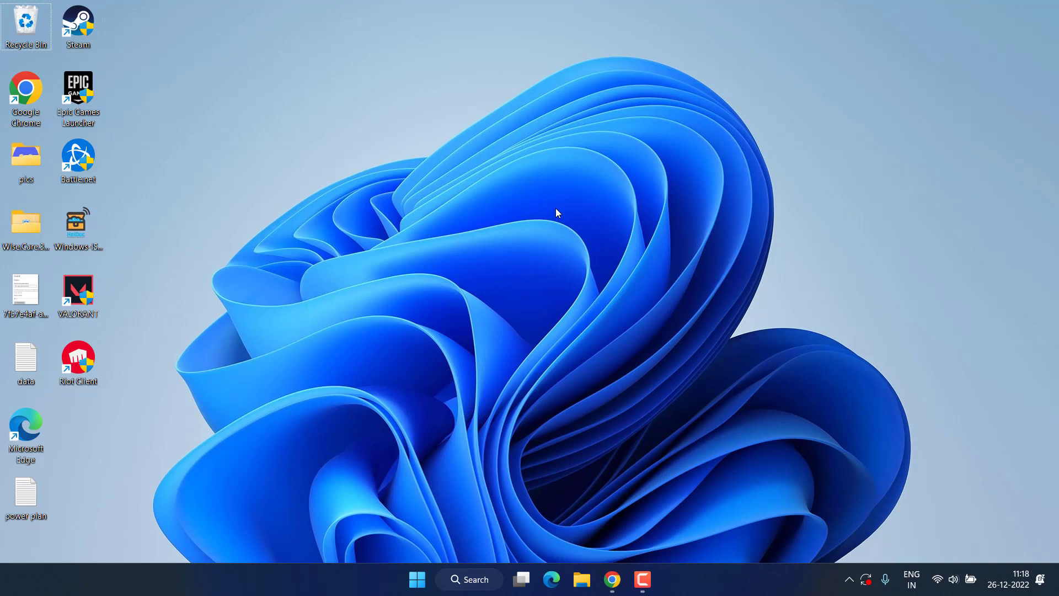
mouse_move(354, 342)
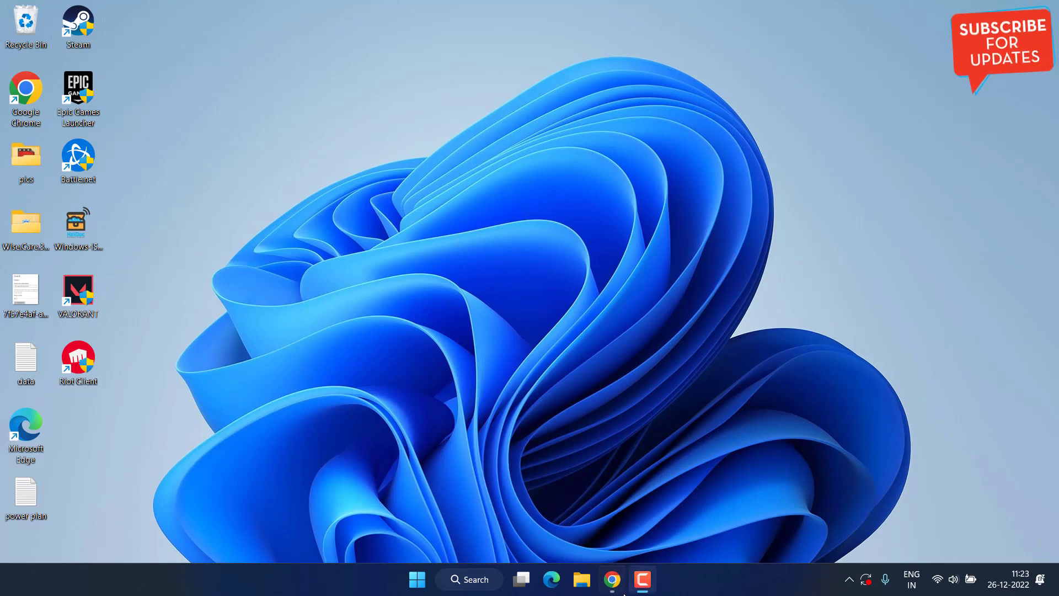
Step: Download the DirectX End-User Runtime Web Installer (dxwebsetup) to the Desktop
click(611, 579)
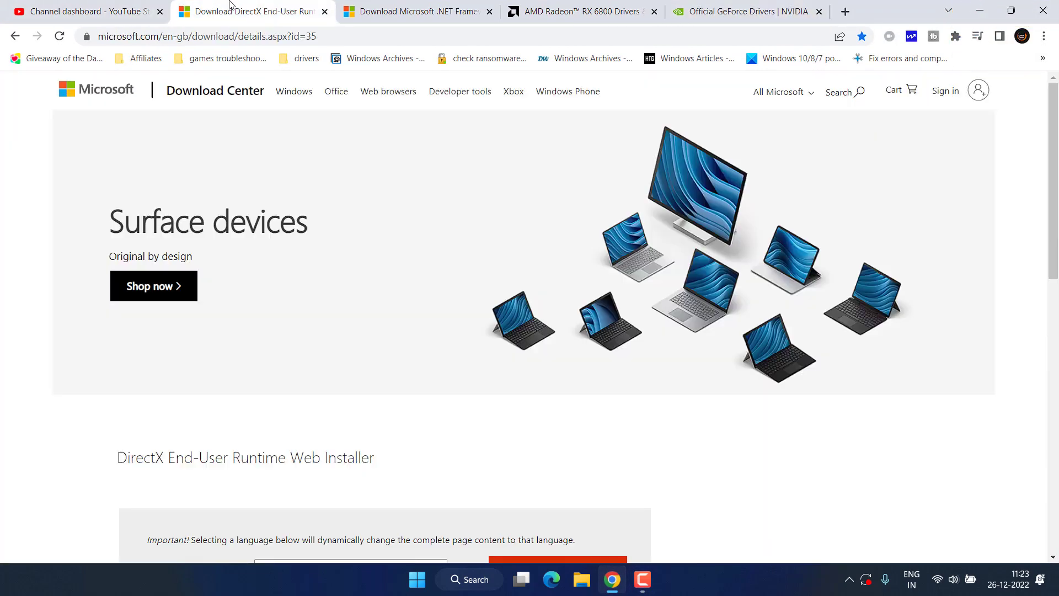
scroll(down, 3)
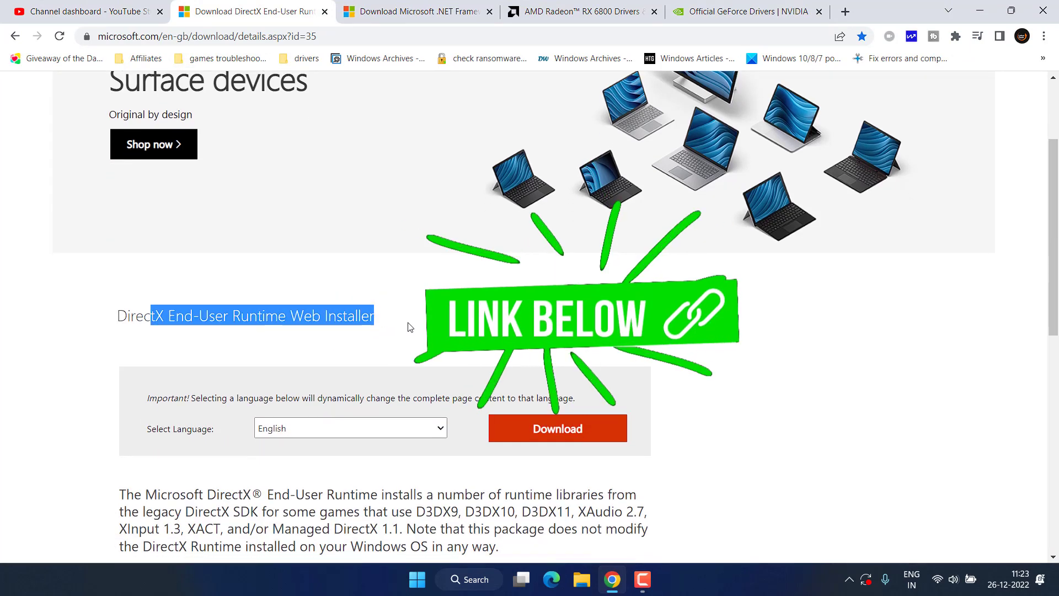
click(556, 427)
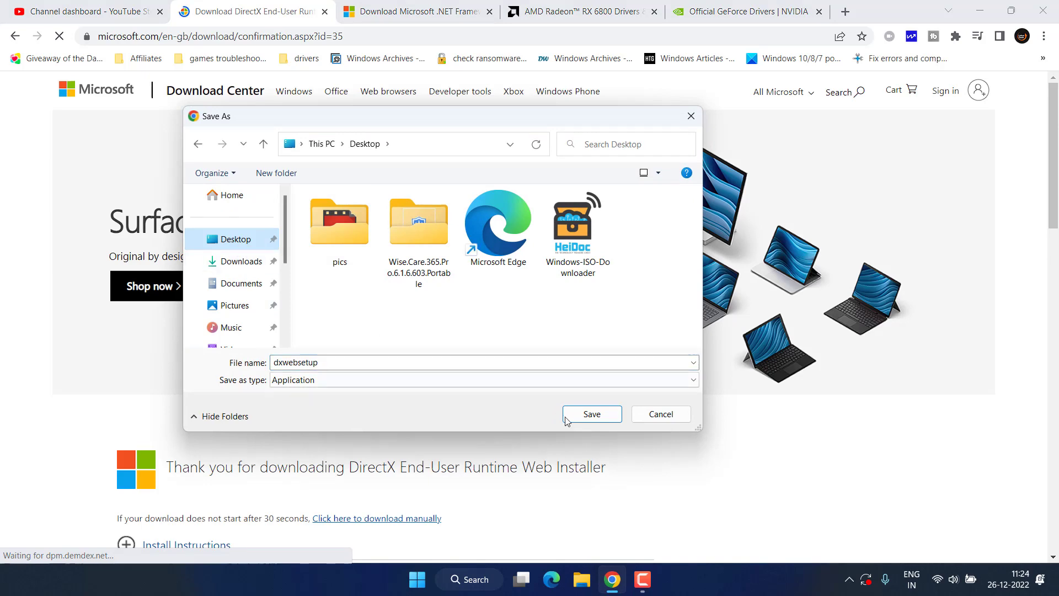
click(591, 413)
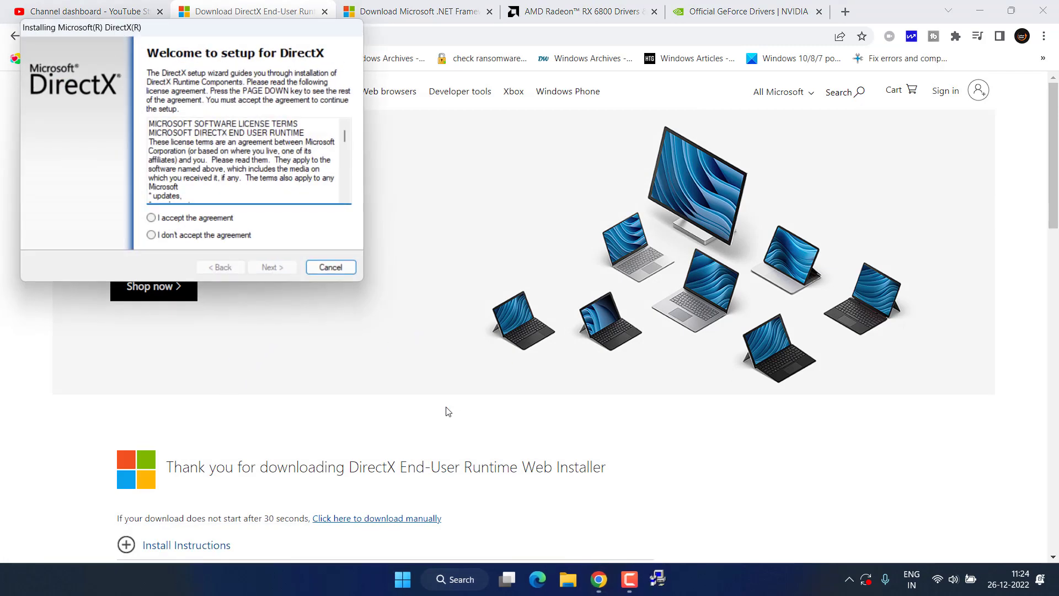
Step: Accept the DirectX license, skip the Bing Bar offer, cancel installation and finish setup
click(151, 217)
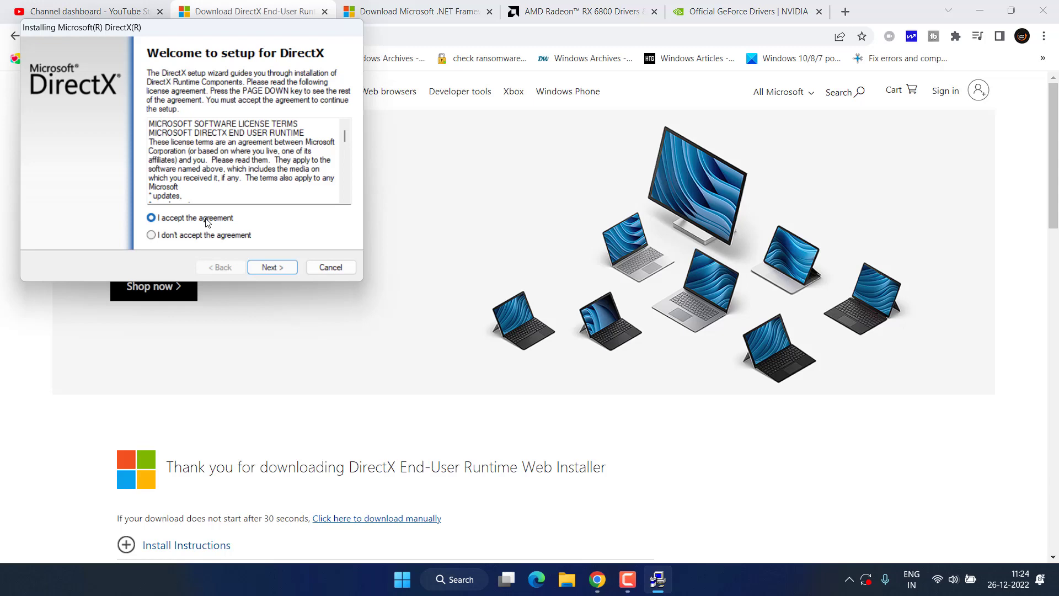
click(272, 267)
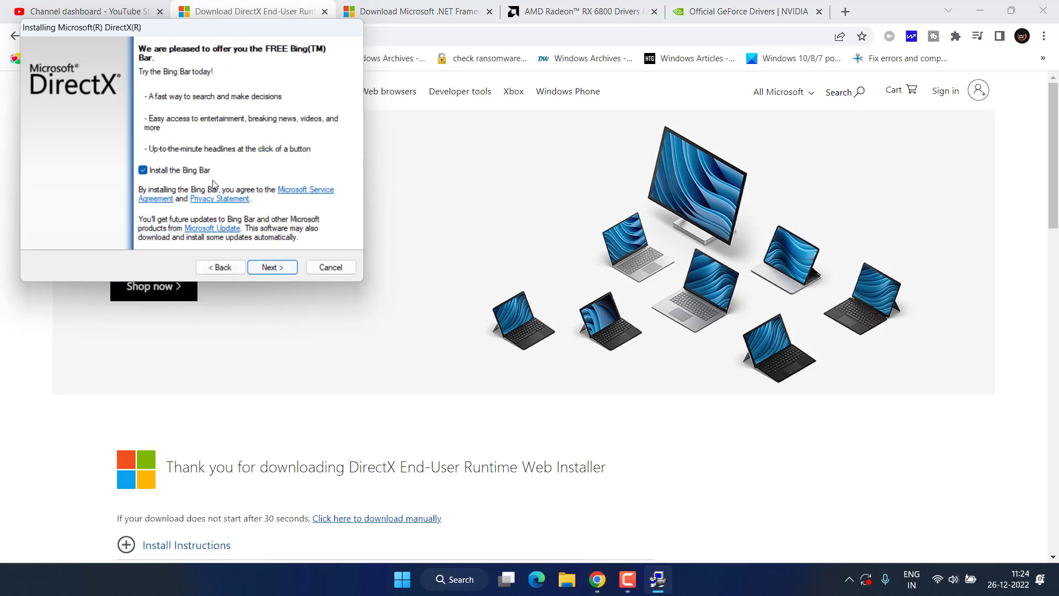
click(272, 267)
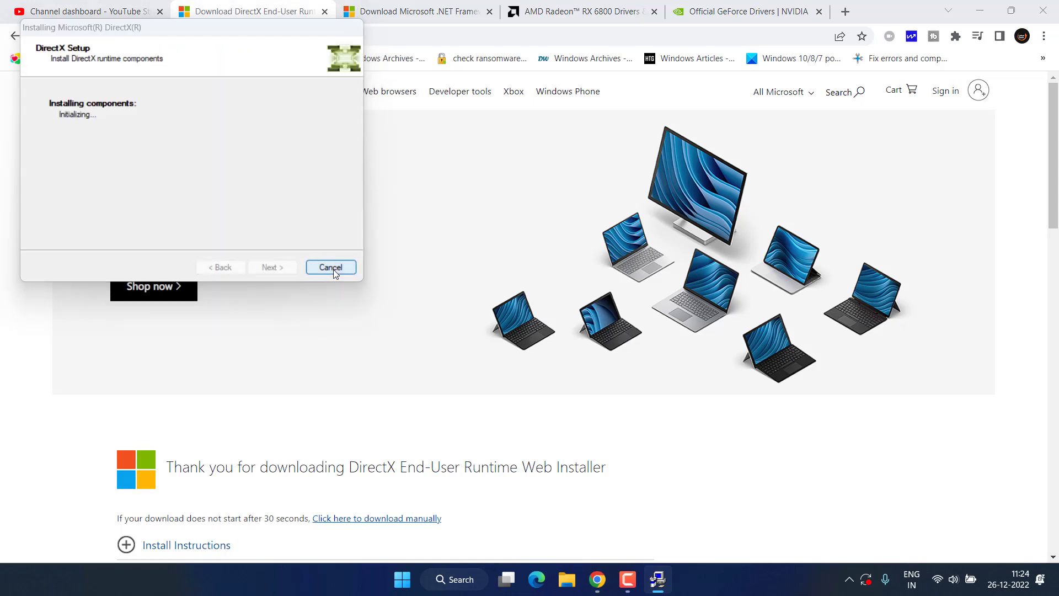
click(331, 267)
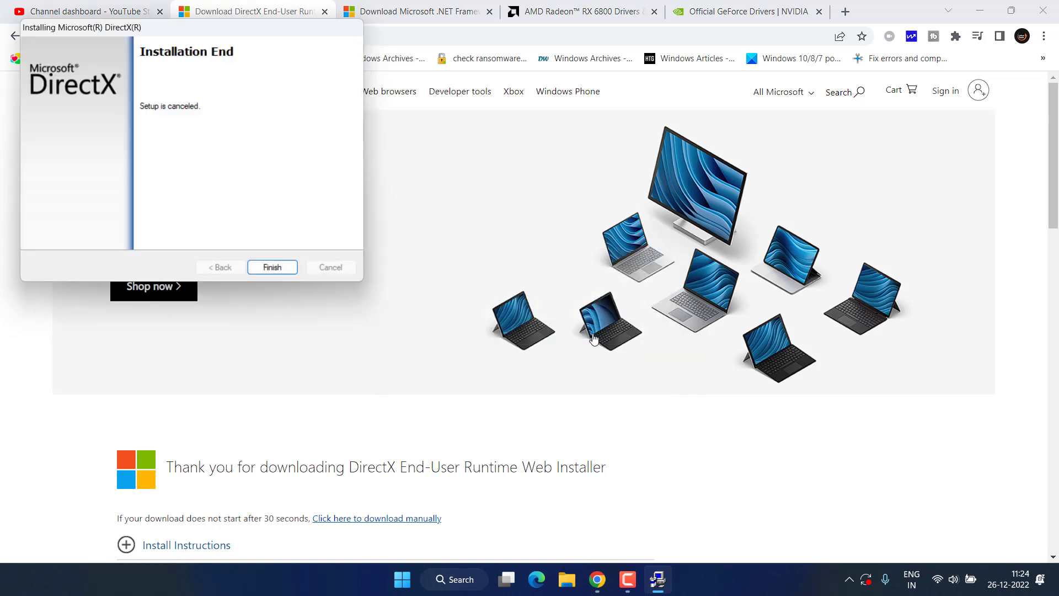
mouse_move(194, 265)
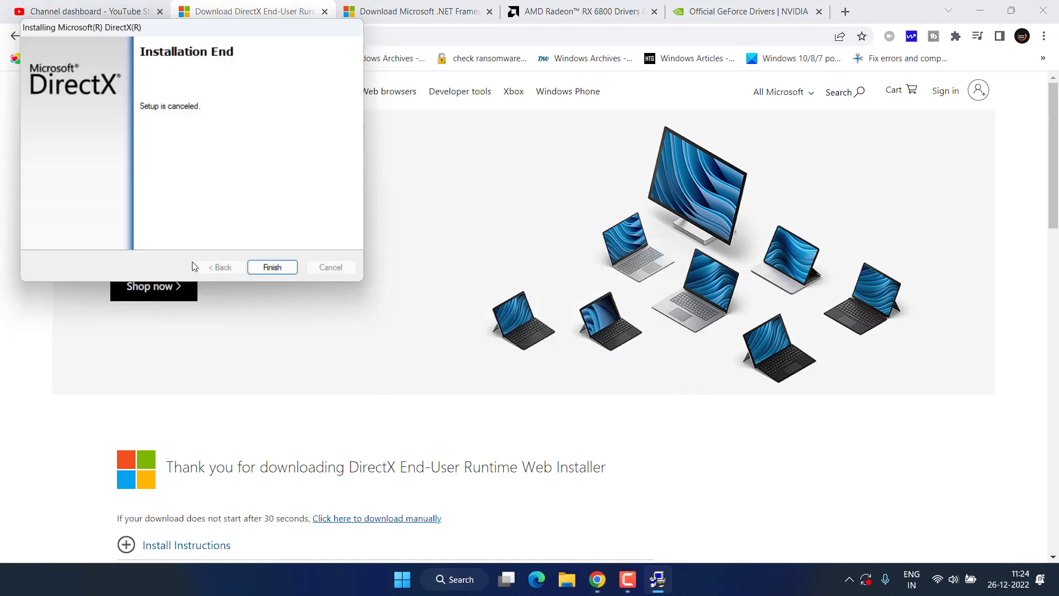
click(272, 267)
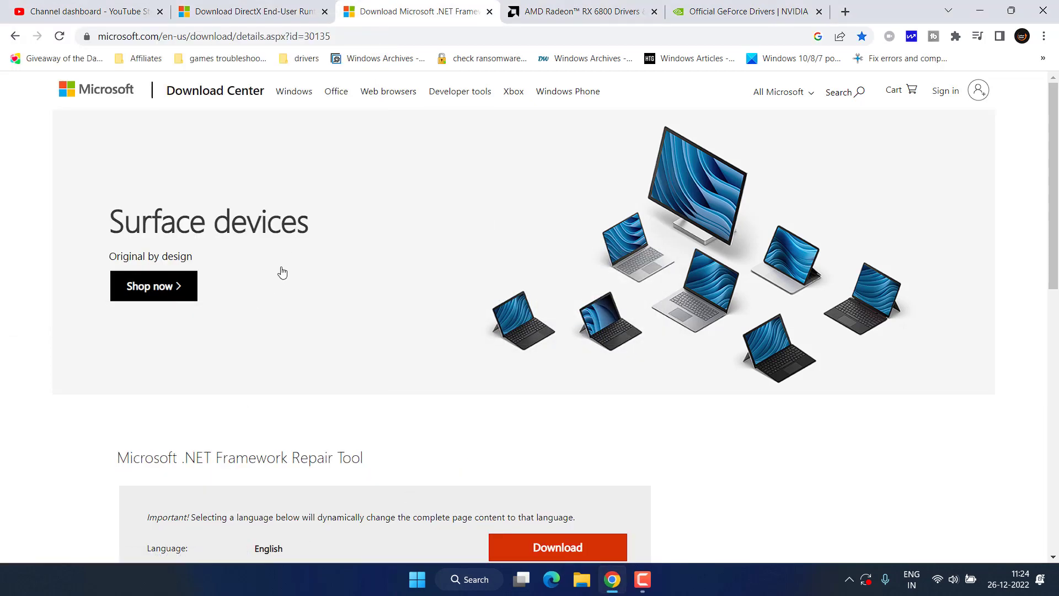
Step: Download the .NET Framework Repair Tool from its Microsoft Download Center page
scroll(down, 3)
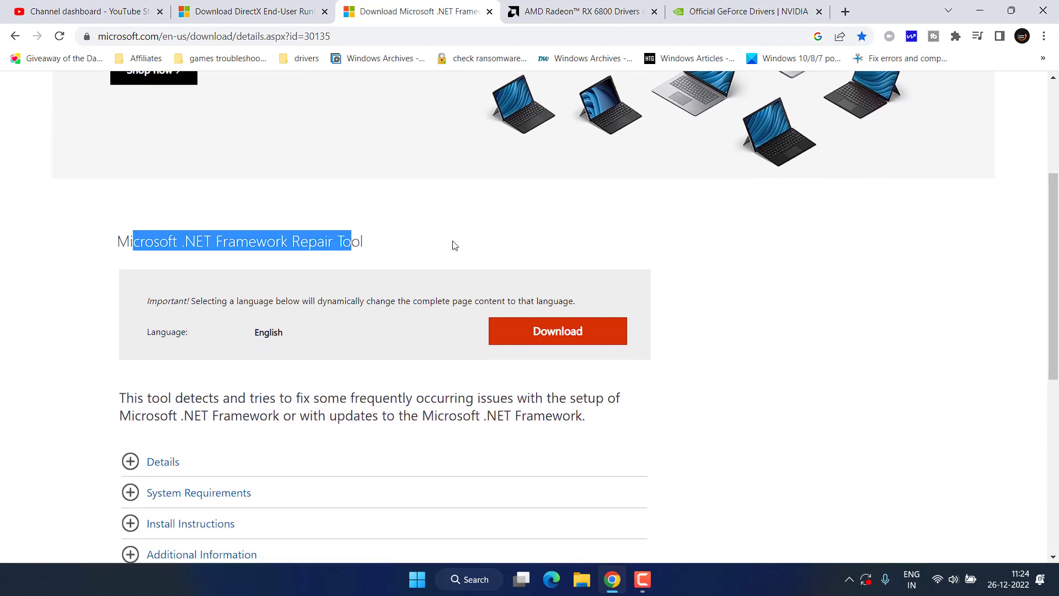
scroll(down, 3)
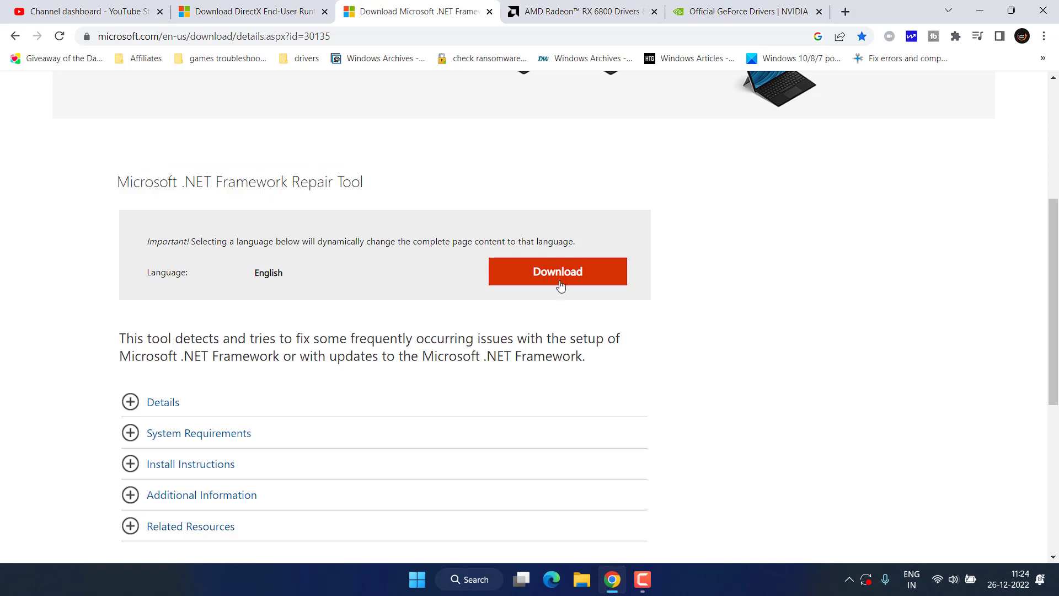
click(557, 270)
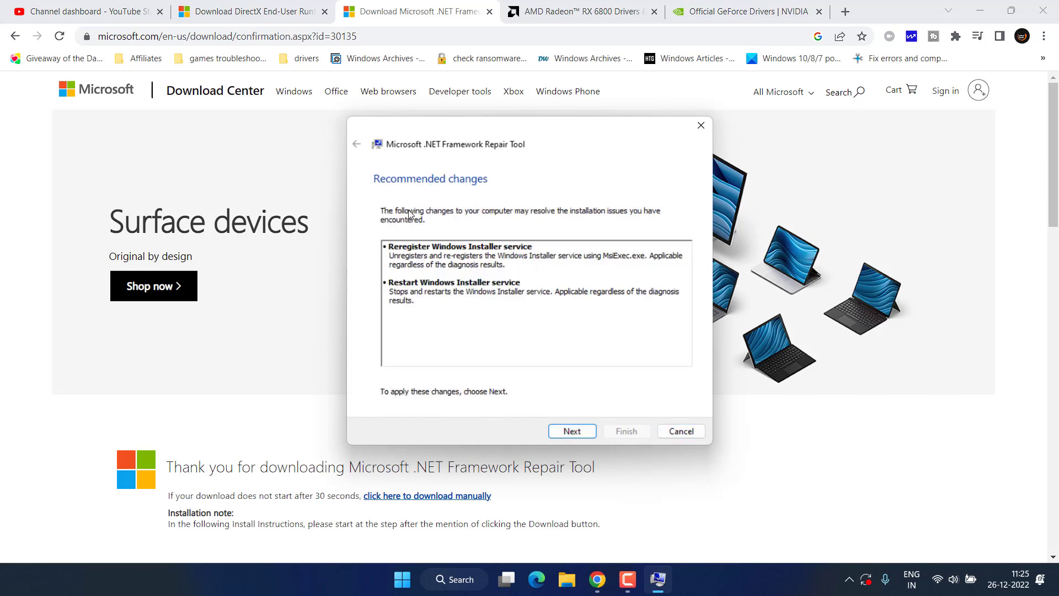
mouse_move(526, 217)
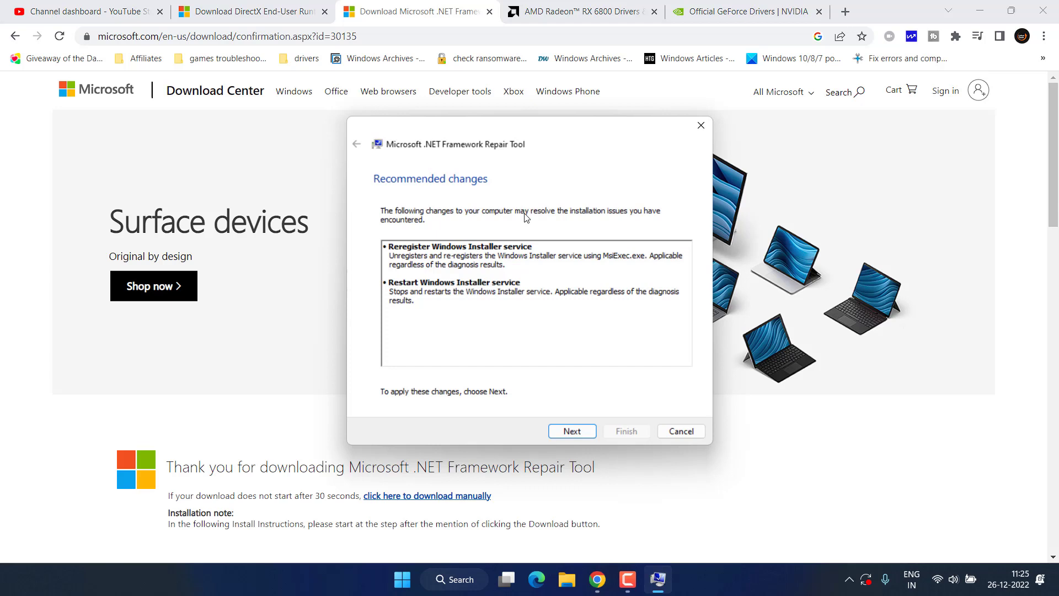
mouse_move(527, 386)
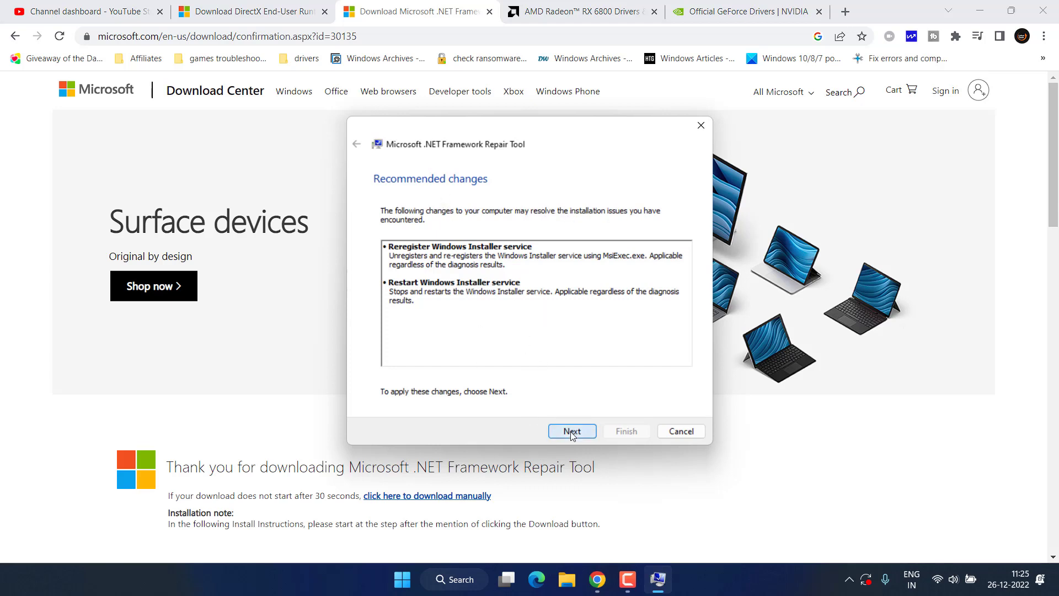
Step: Apply the repair tool's recommended Windows Installer changes and finish
click(571, 431)
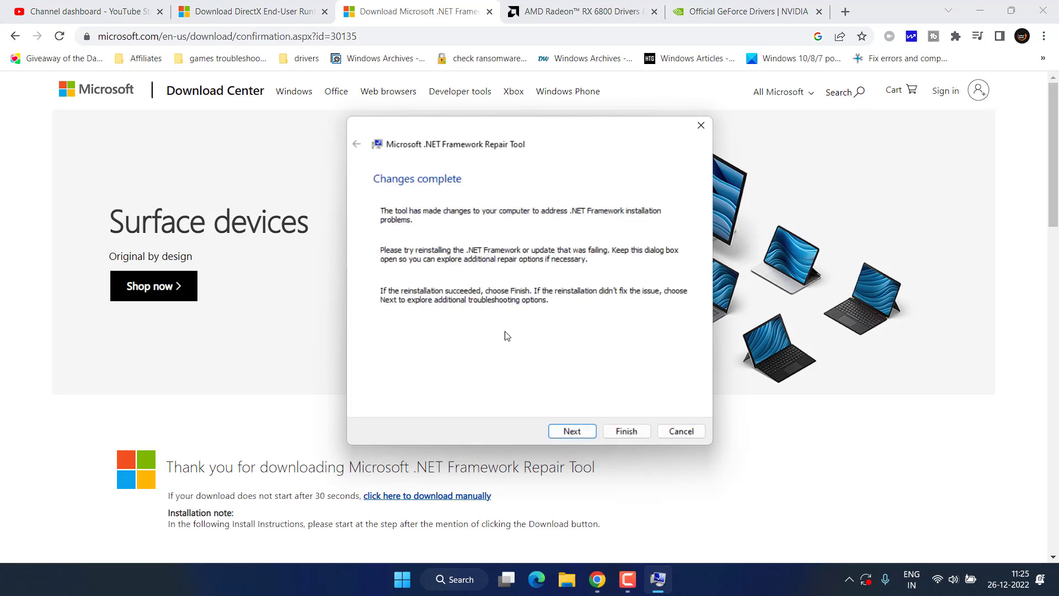
mouse_move(515, 201)
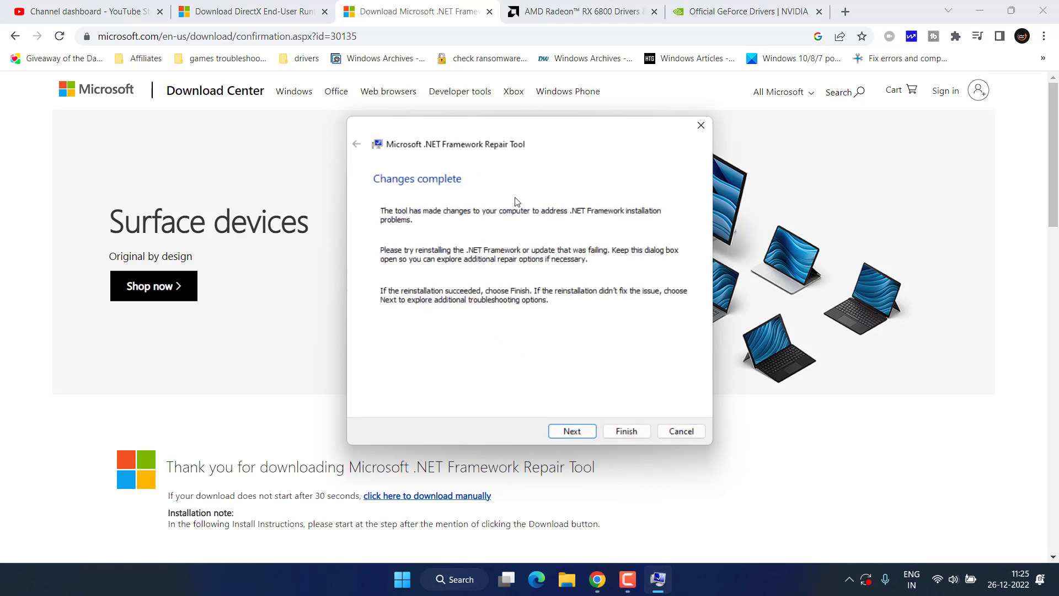
click(626, 431)
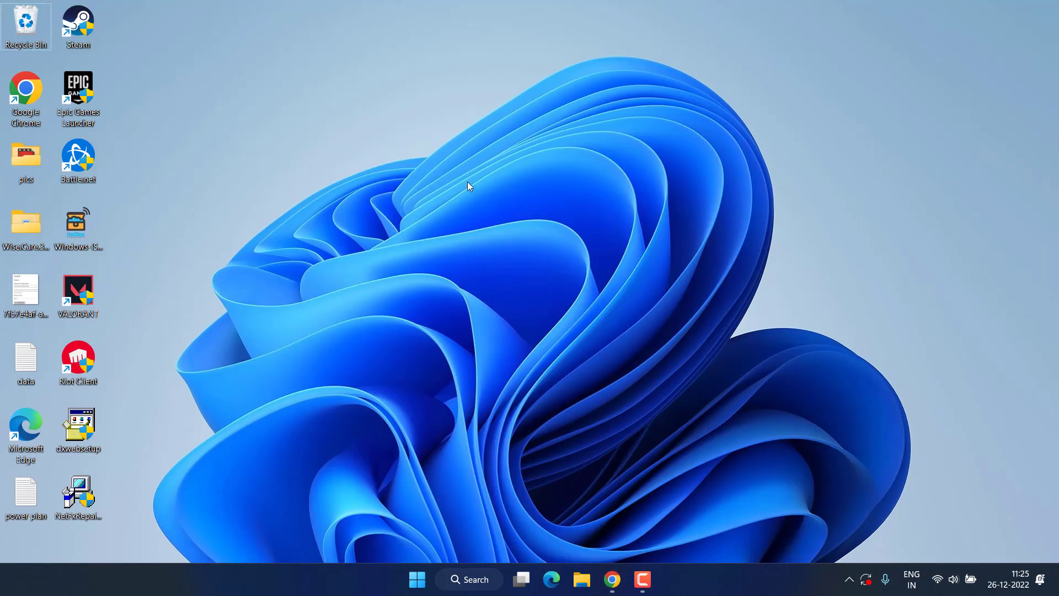
mouse_move(457, 170)
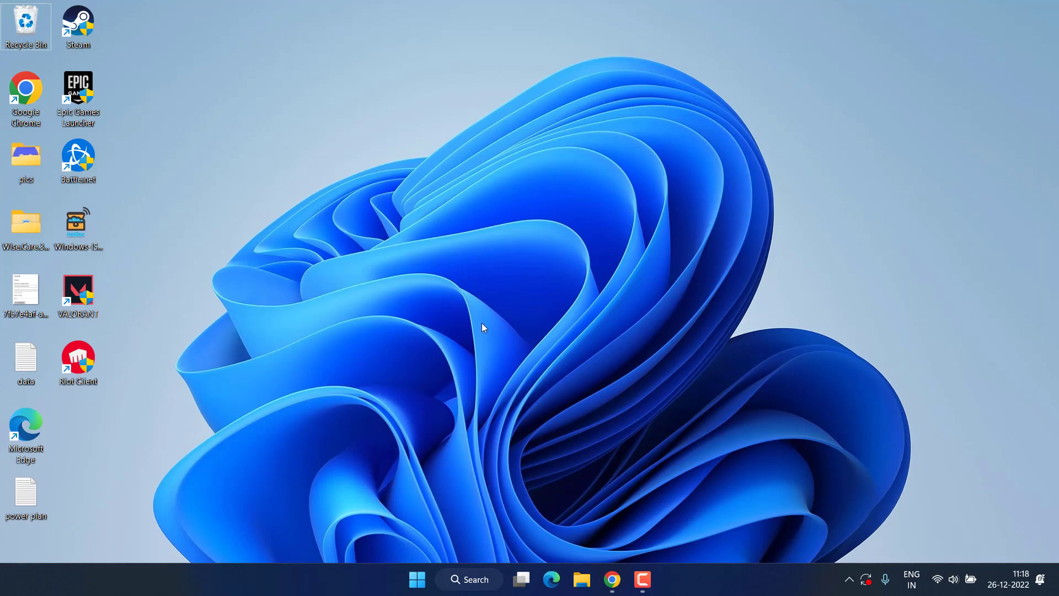
Step: Browse to Documents > Battlefiled 2042 > Settings and right-click PROFSAVE_profile.json
click(580, 579)
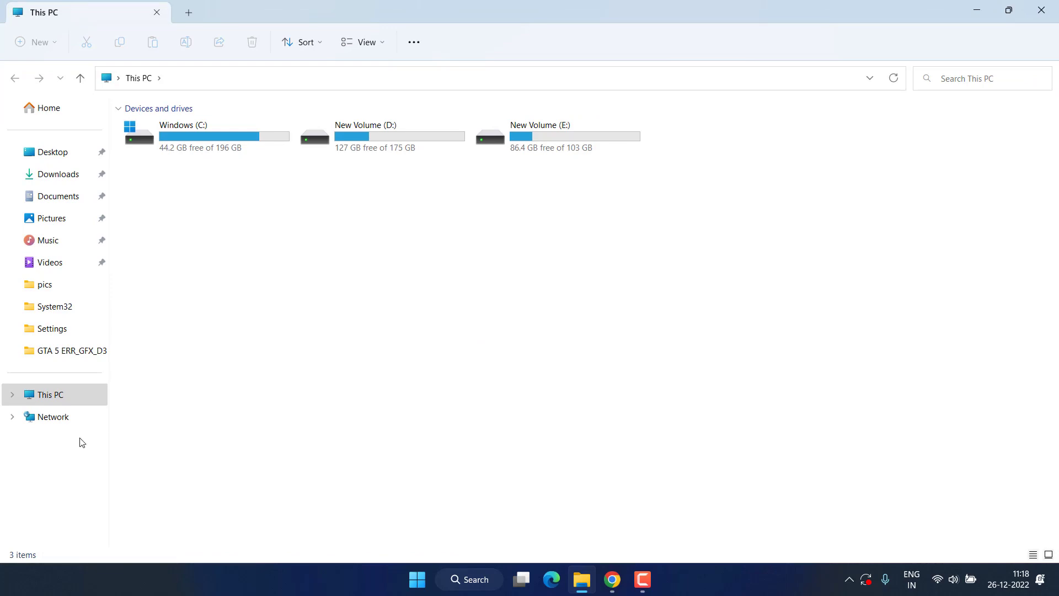
mouse_move(35, 186)
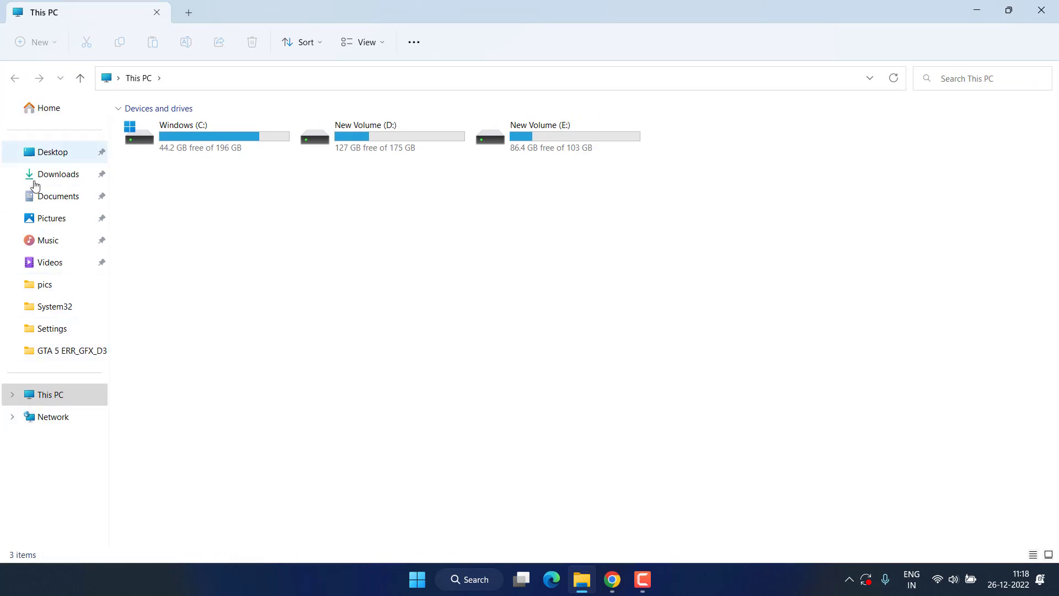
click(58, 196)
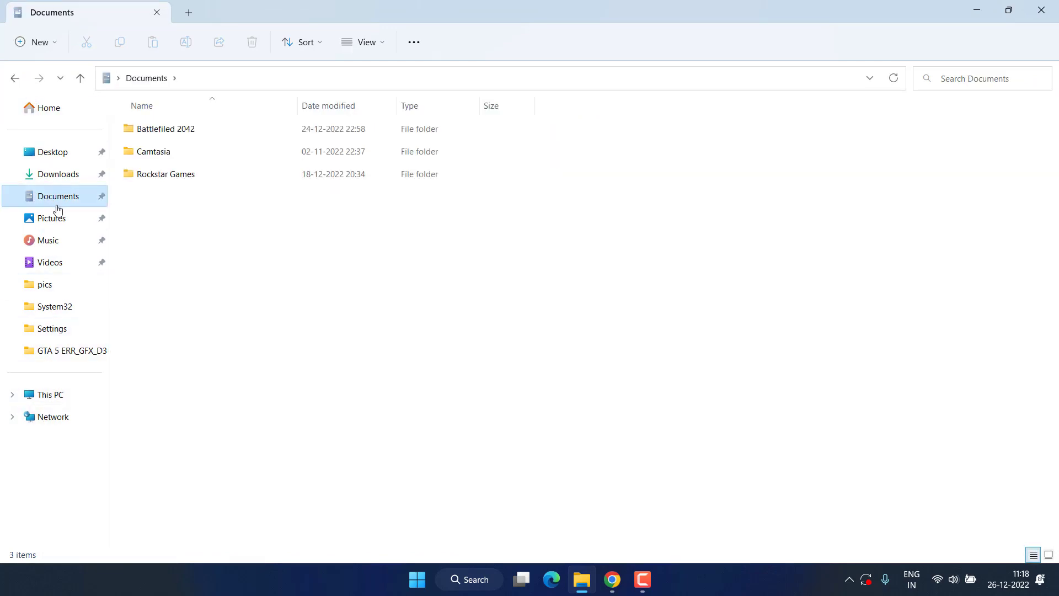
click(165, 128)
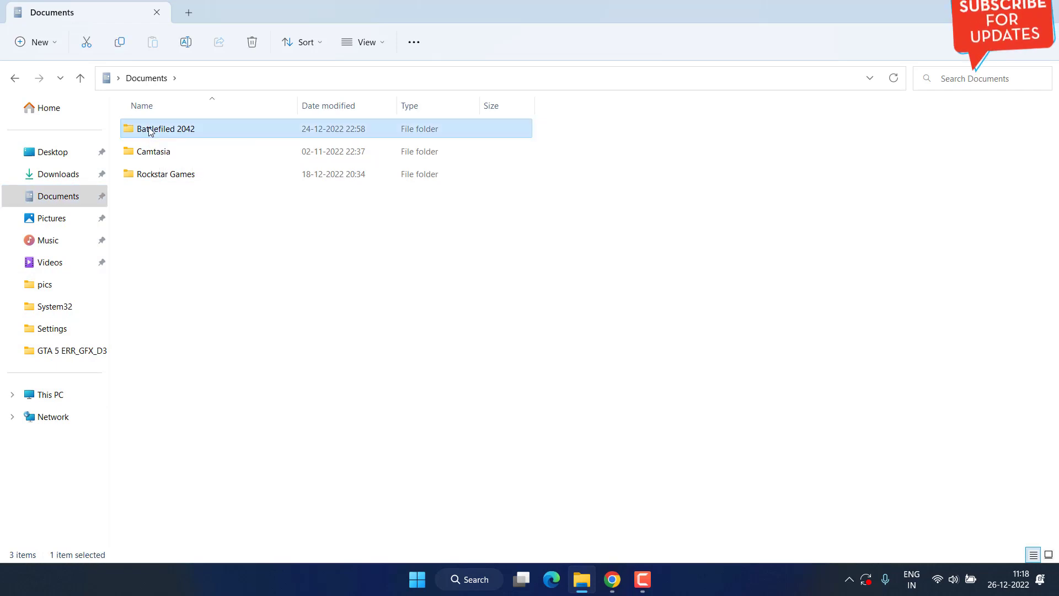
double_click(165, 128)
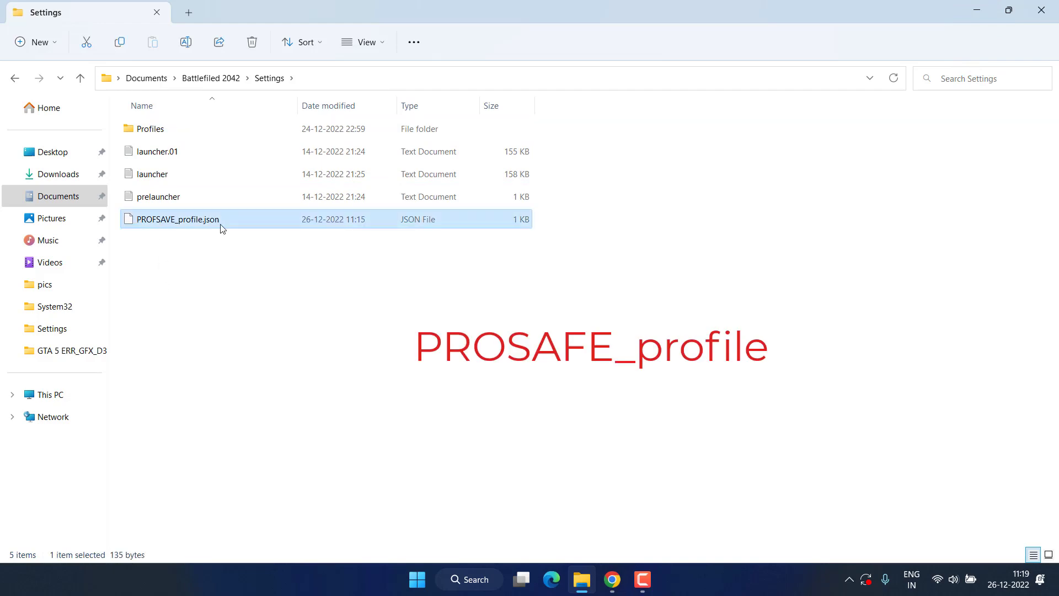
right_click(177, 219)
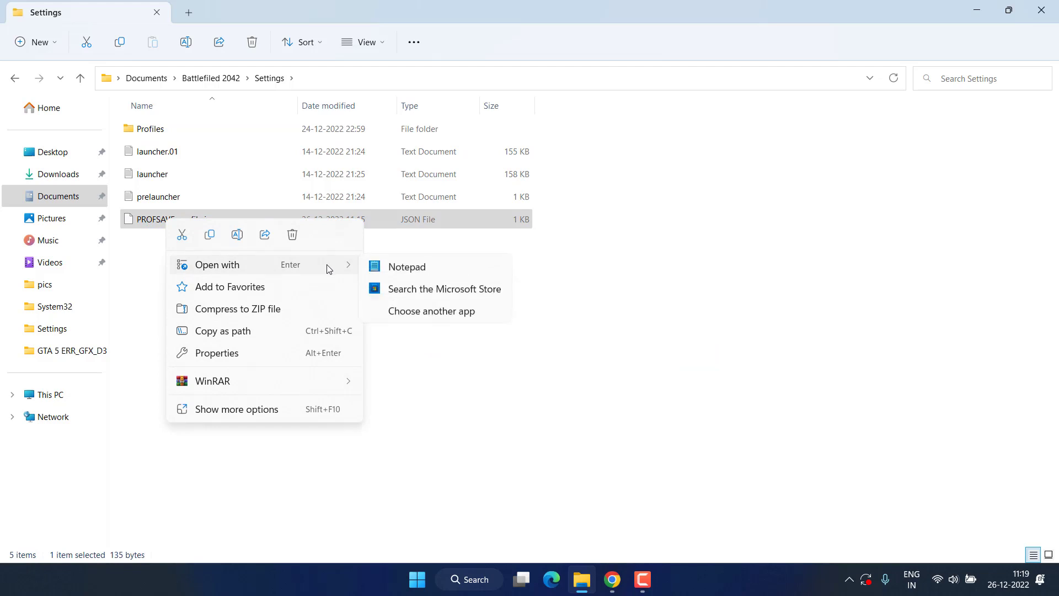
Step: Open PROFSAVE_profile.json with Notepad
click(407, 266)
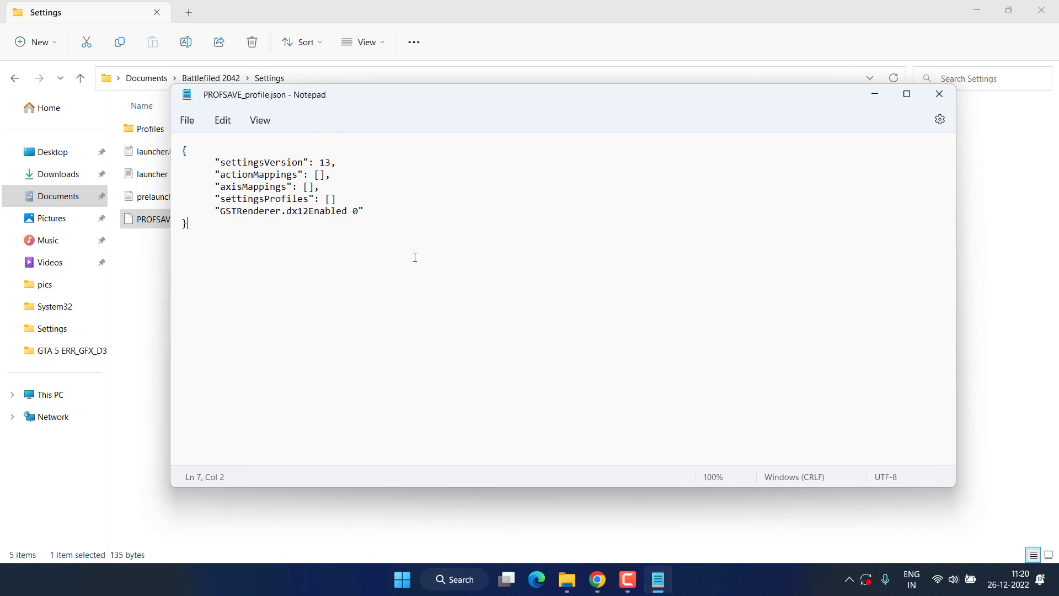
Step: Find GSTRenderer.dx12Enabled, change its value from 0 to 1, and save the file
key(ctrl+f)
text(GSTRenderer.dx12Enabled)
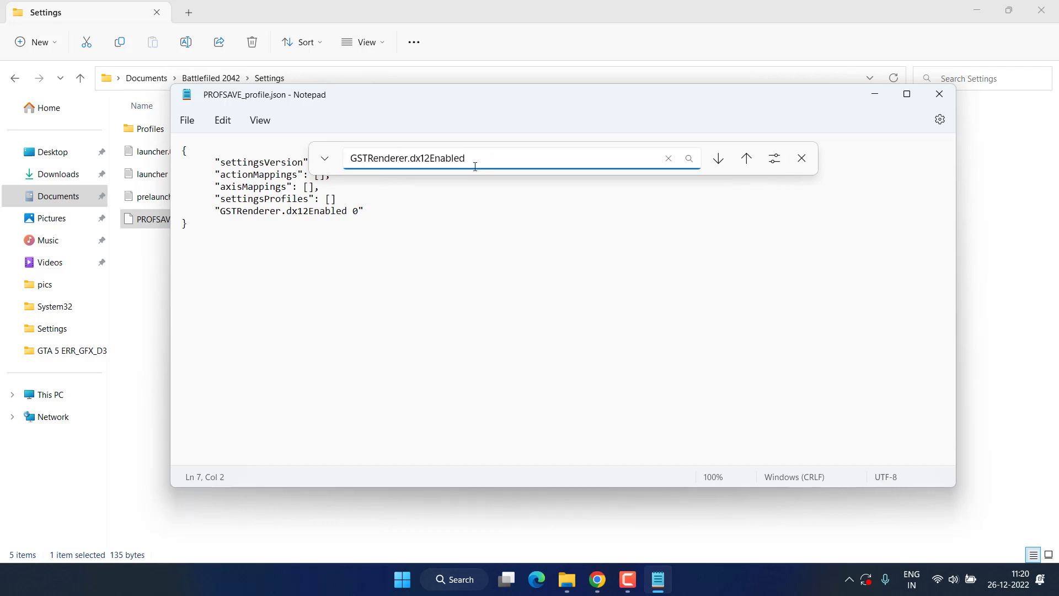
click(801, 158)
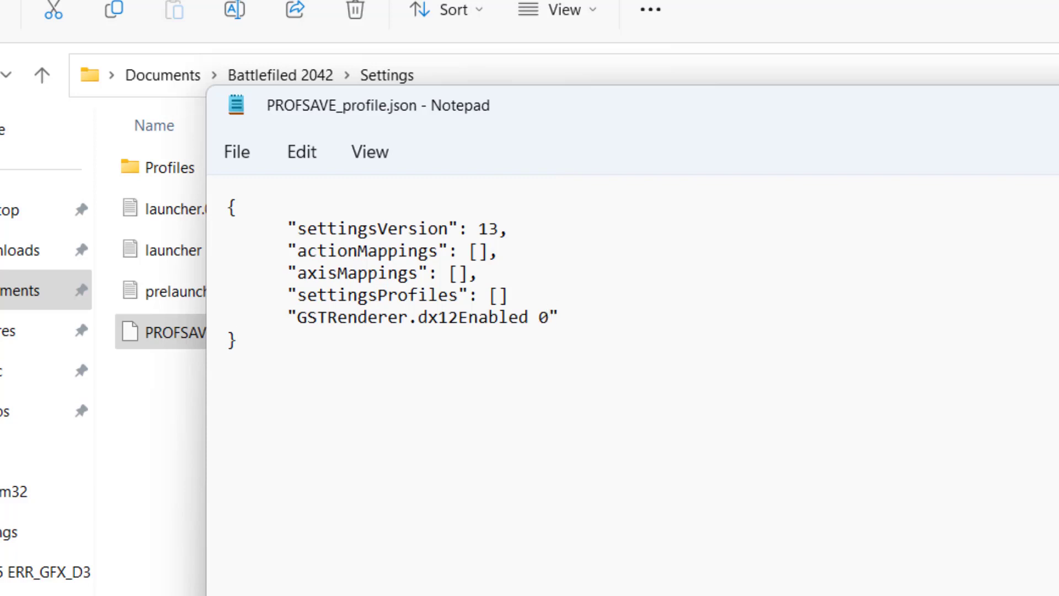
key(Backspace)
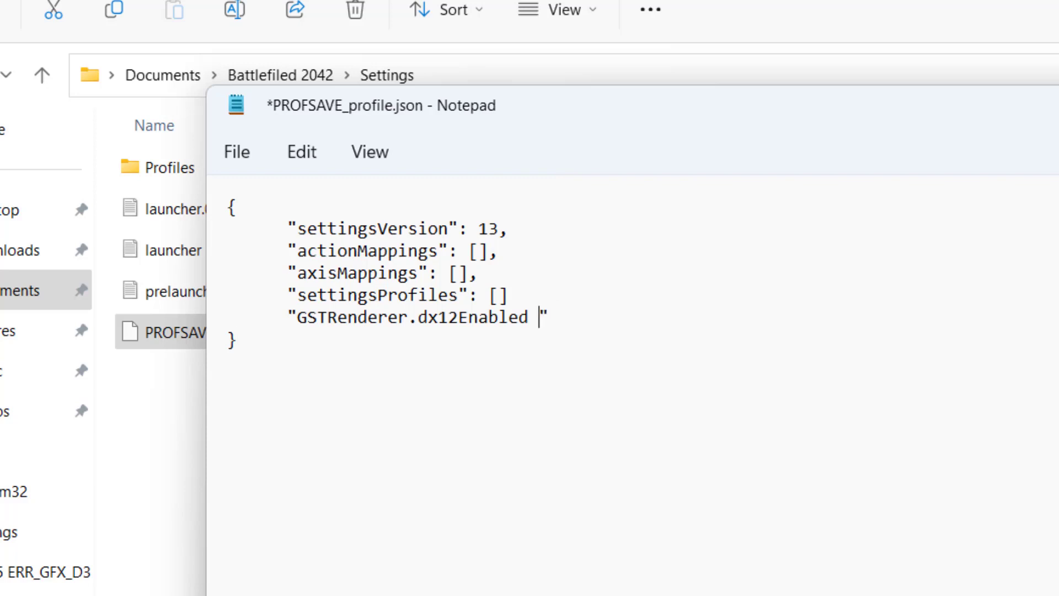
text(1)
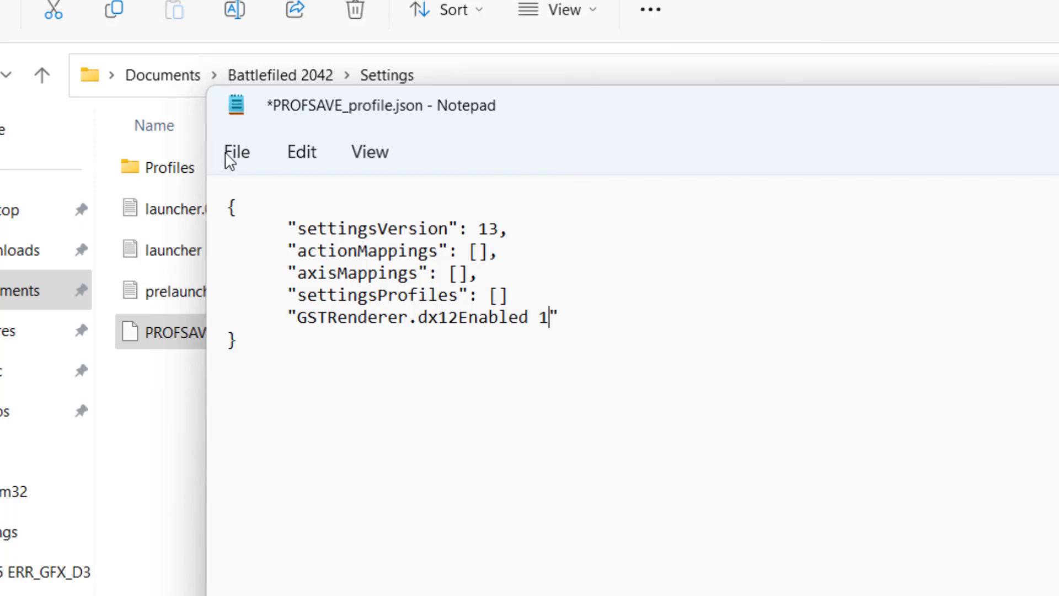
click(236, 151)
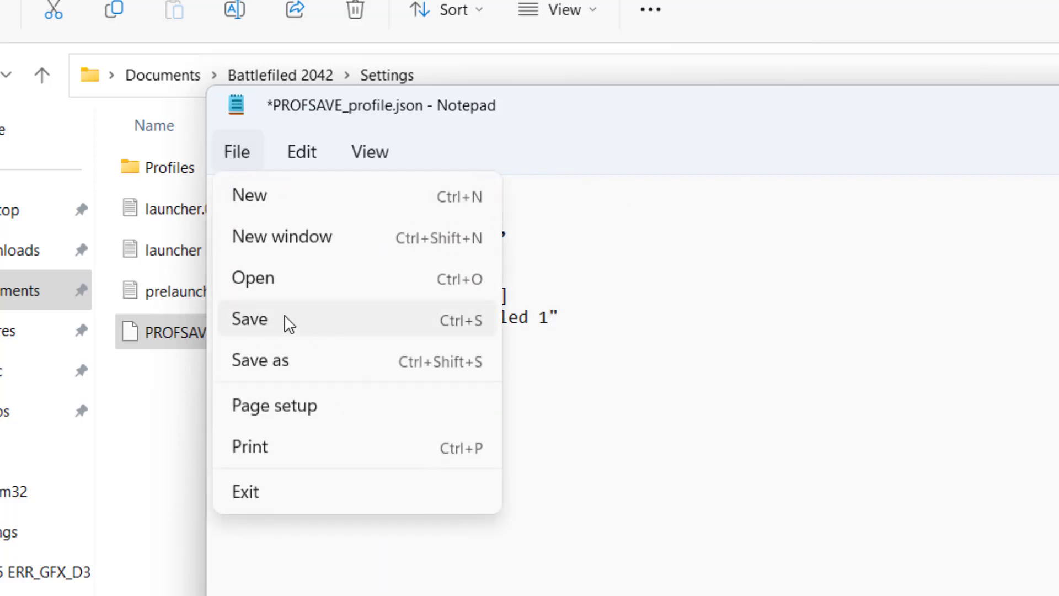
click(249, 319)
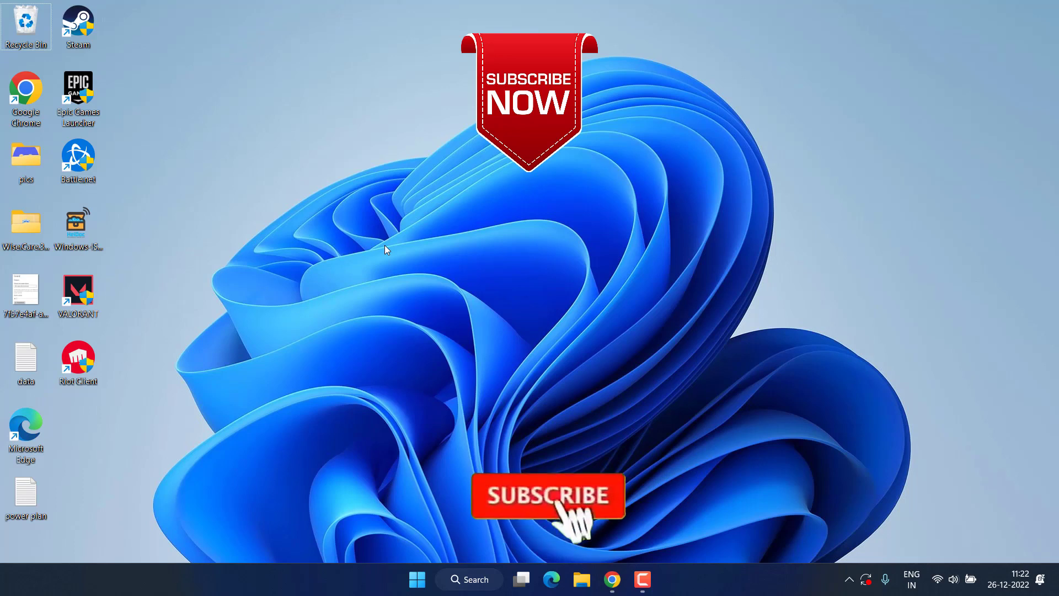
Step: Close the Notepad and File Explorer windows holding PROFSAVE_profile to show the desktop
click(547, 496)
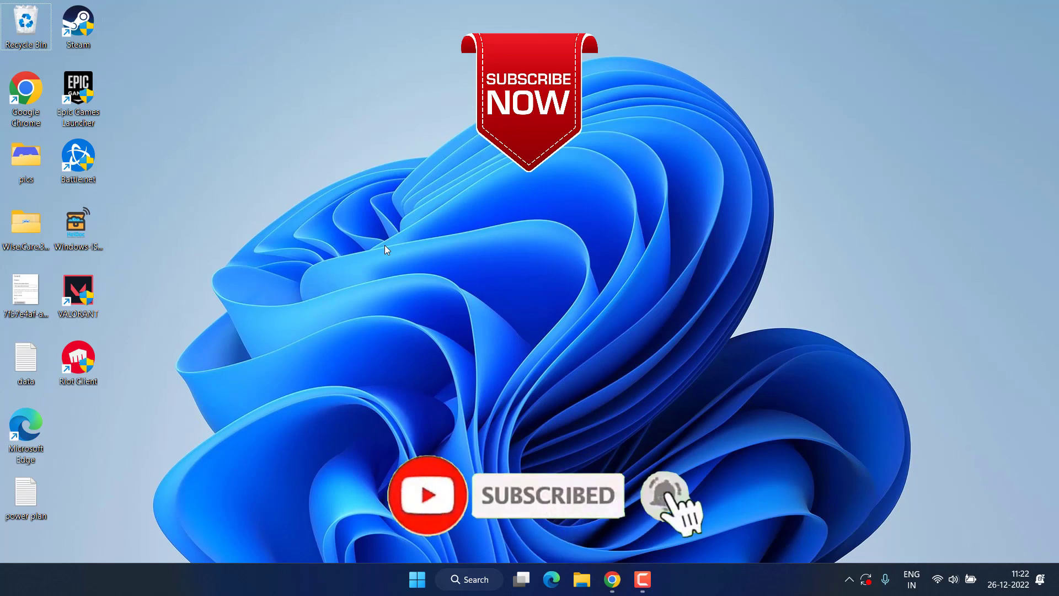